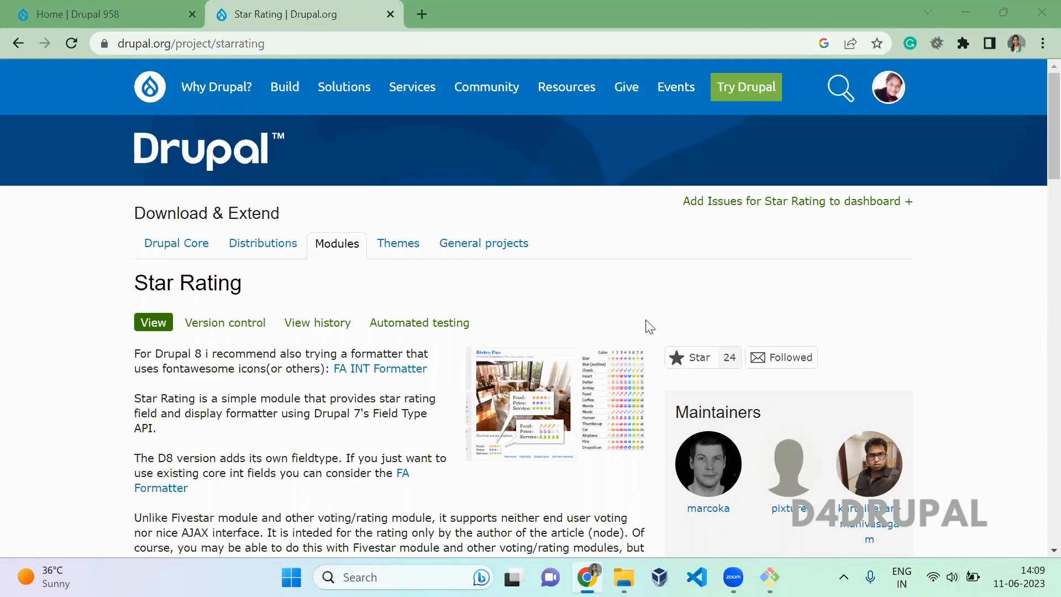
pyautogui.moveTo(920, 262)
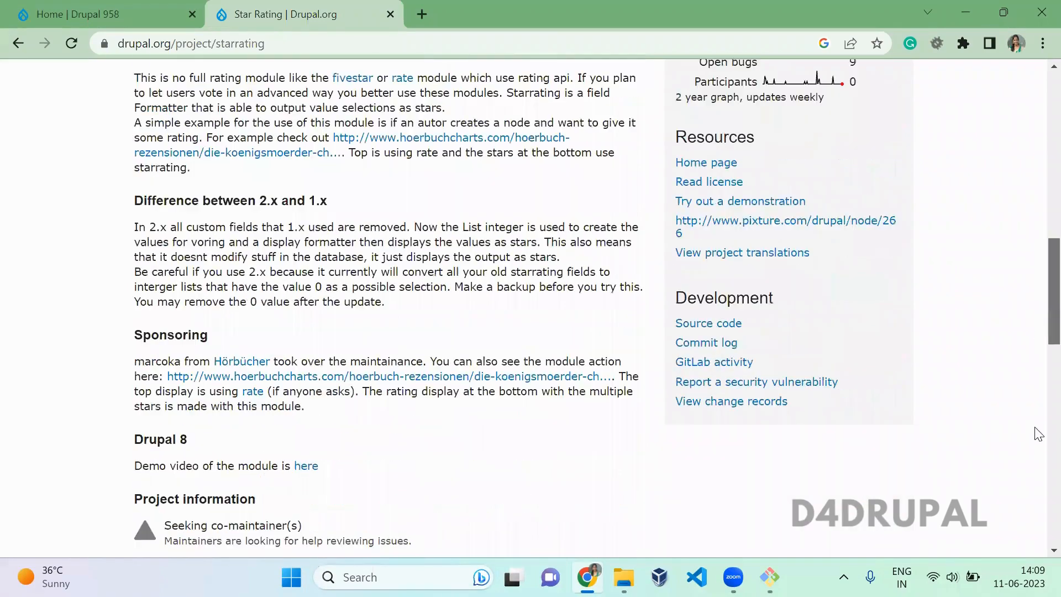
# - Copy the composer require command for the Star Rating 8.x-4.1-alpha3 release
pyautogui.scroll(-3)
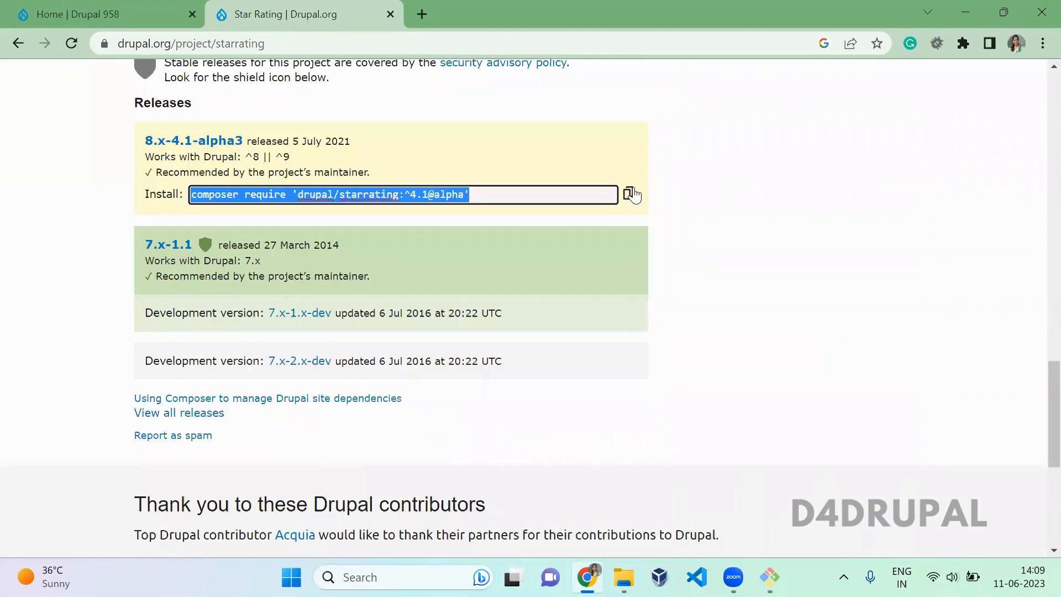
pyautogui.click(768, 576)
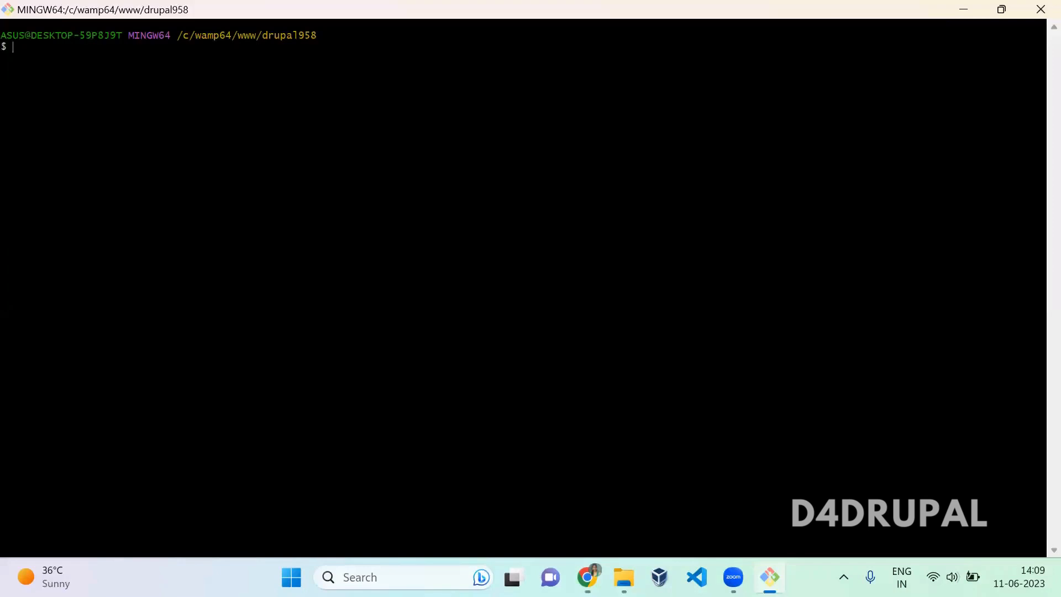
# - Paste the Star Rating composer require command into the drupal958 Git Bash terminal
pyautogui.rightClick(312, 179)
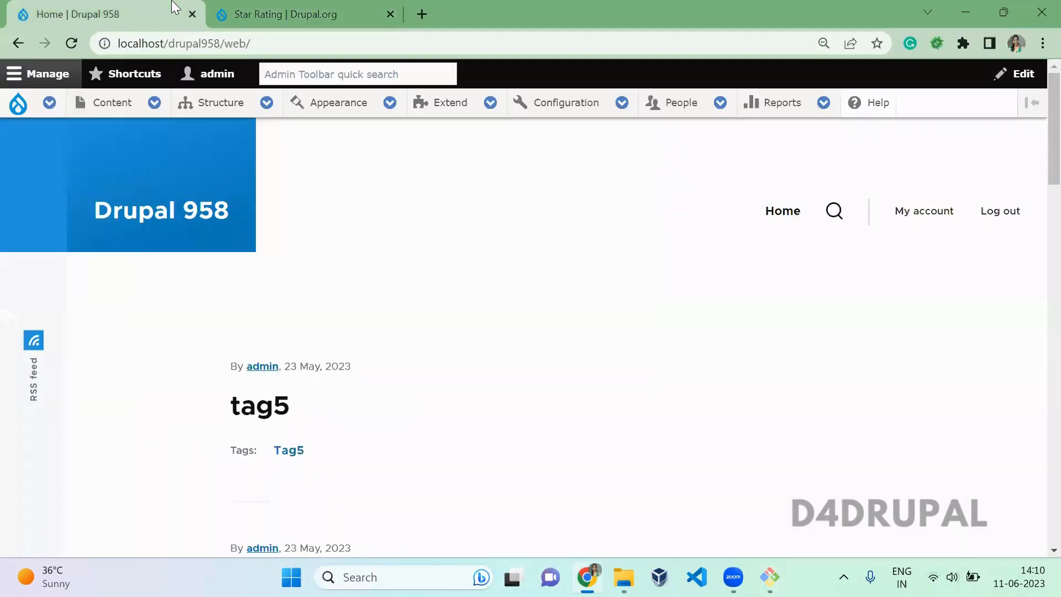
# - Filter the Extend page for 'star', tick Starrating and install it
pyautogui.click(449, 102)
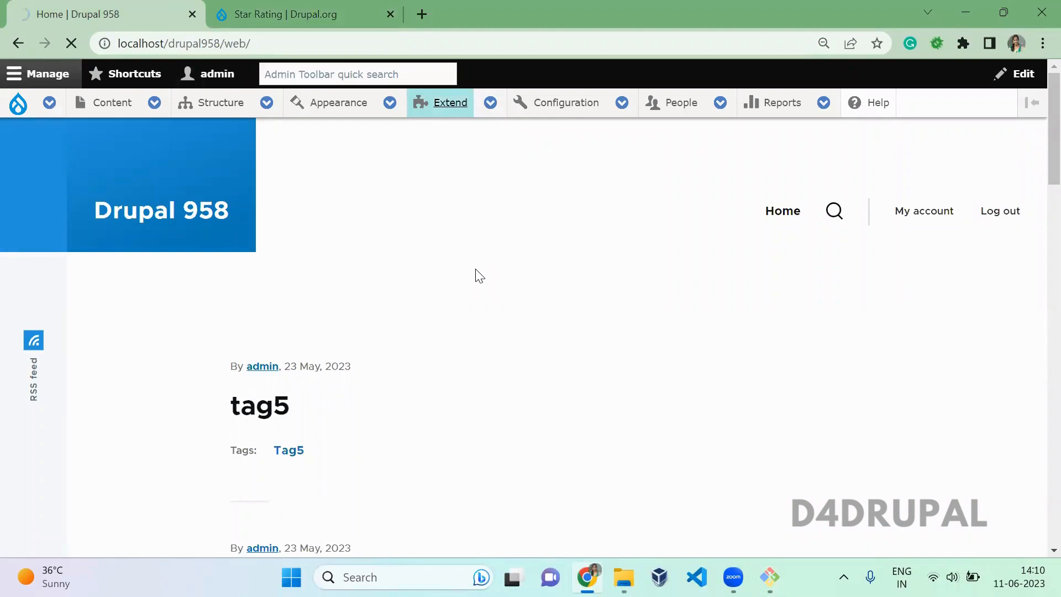
pyautogui.click(768, 577)
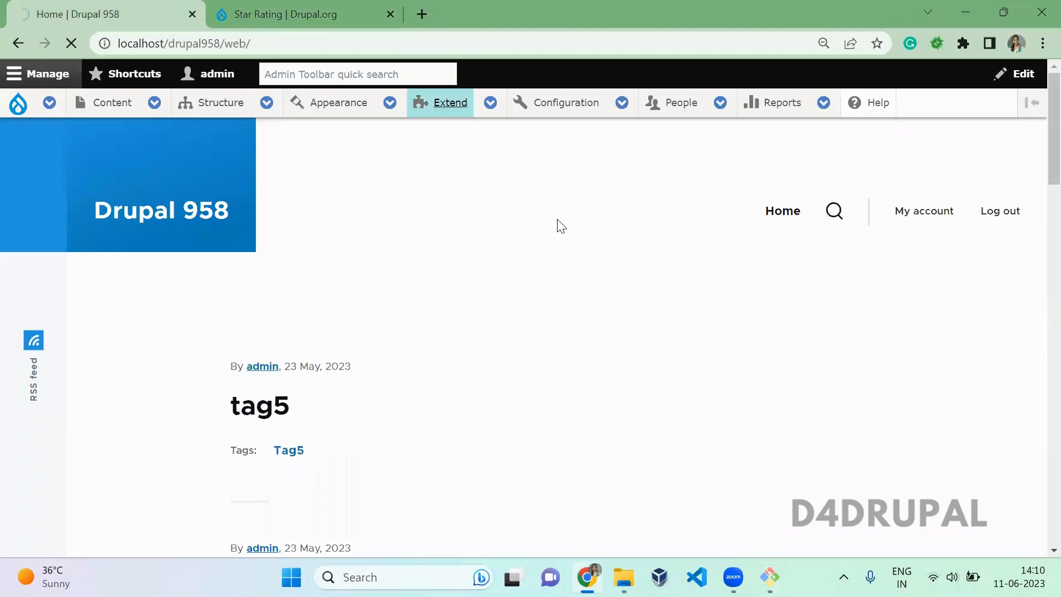
pyautogui.click(449, 102)
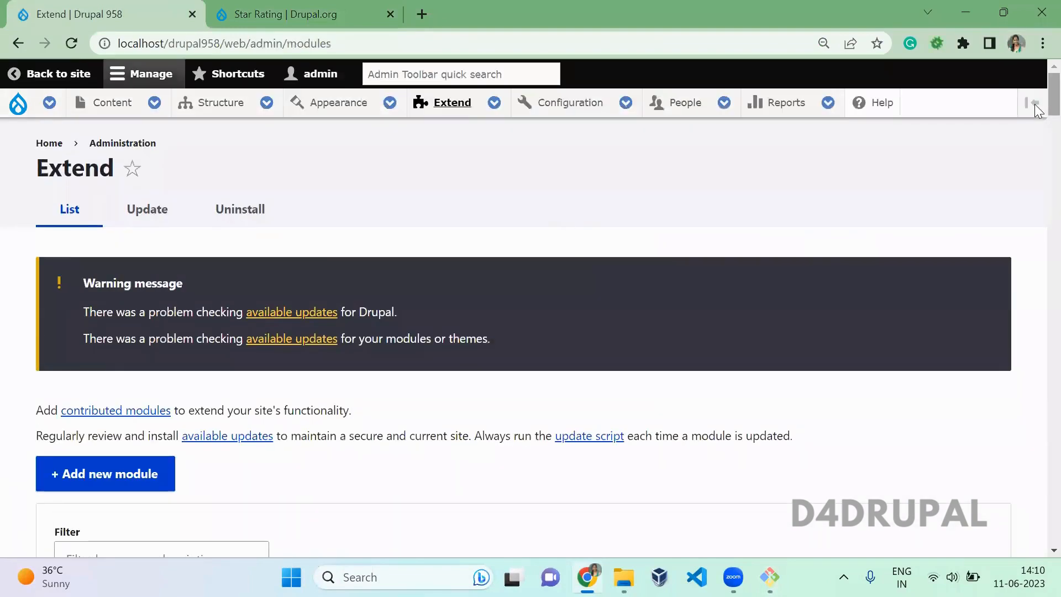
pyautogui.scroll(-3)
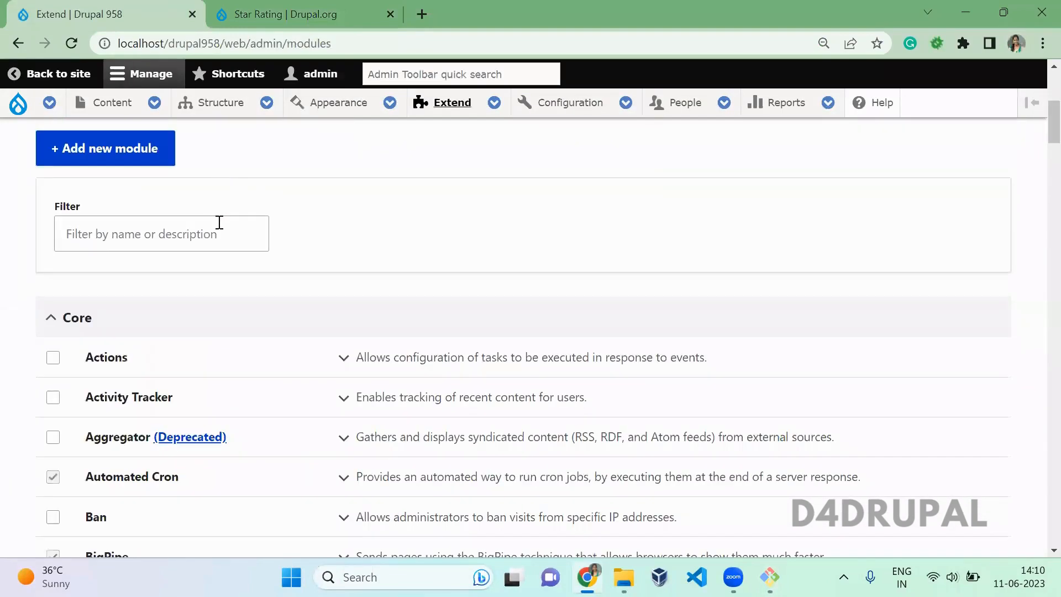
pyautogui.write('star')
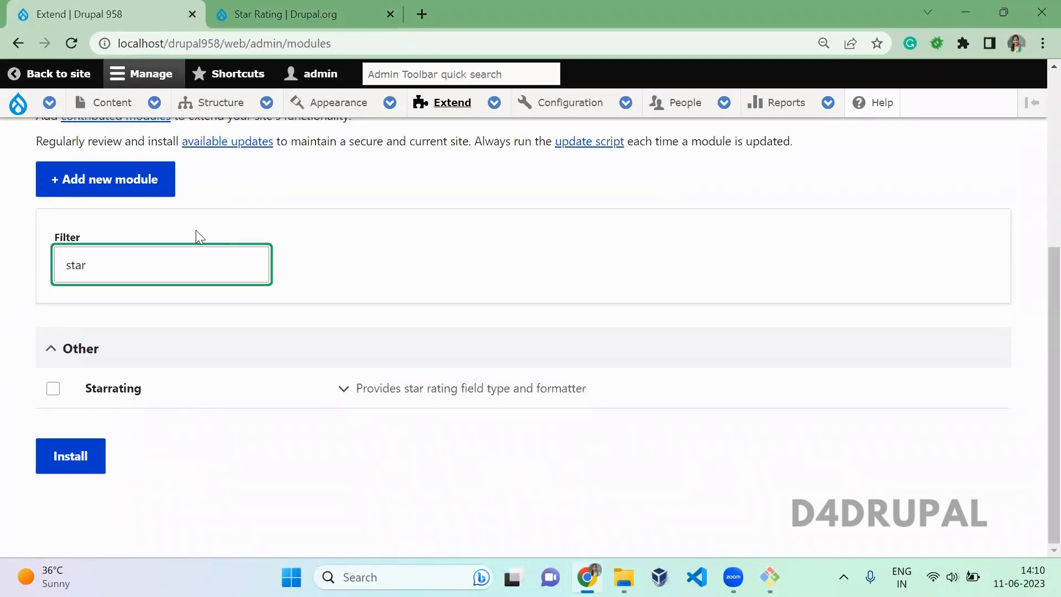
pyautogui.click(53, 388)
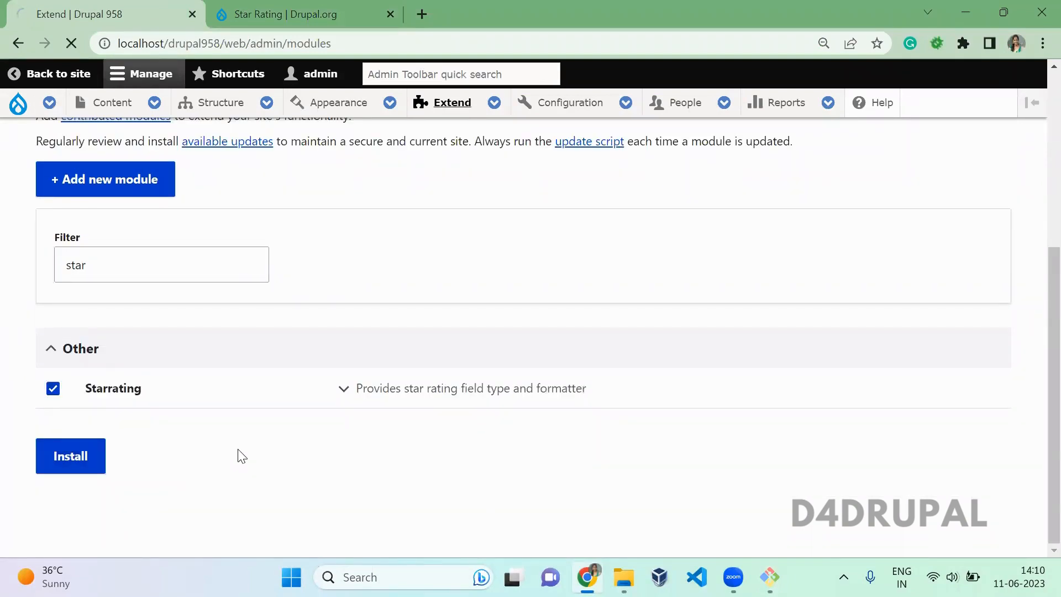
pyautogui.moveTo(416, 189)
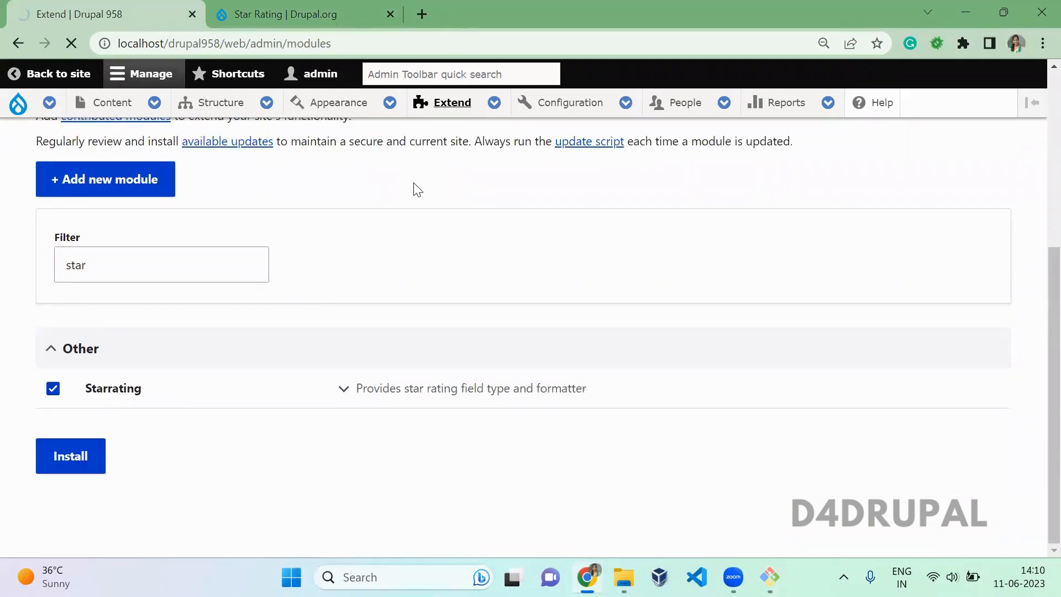
pyautogui.click(70, 455)
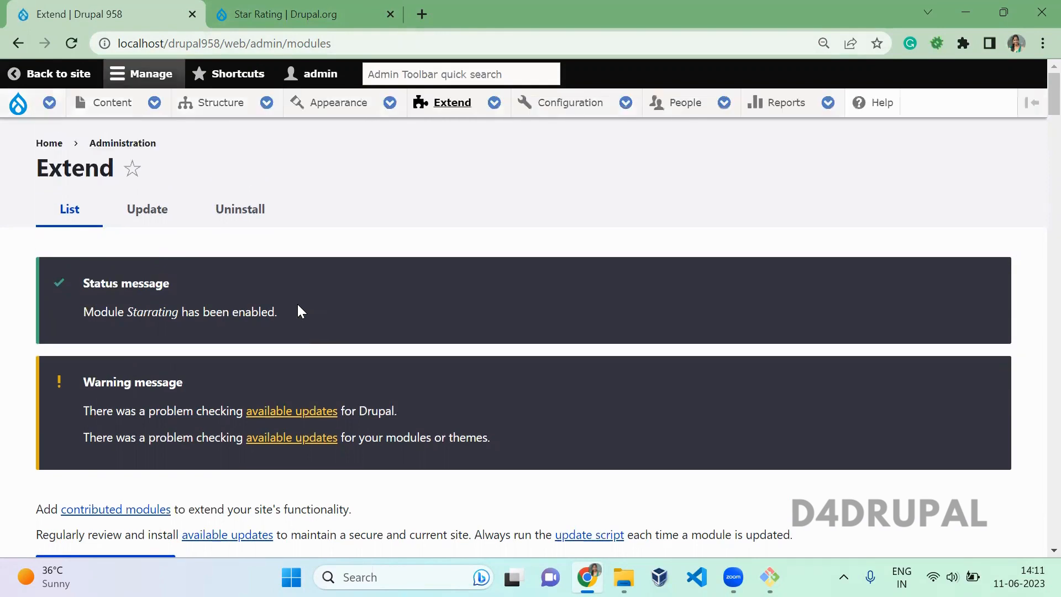
# - On Article's Manage fields, add a Star rating field type labelled 'Rating' and continue
pyautogui.click(219, 103)
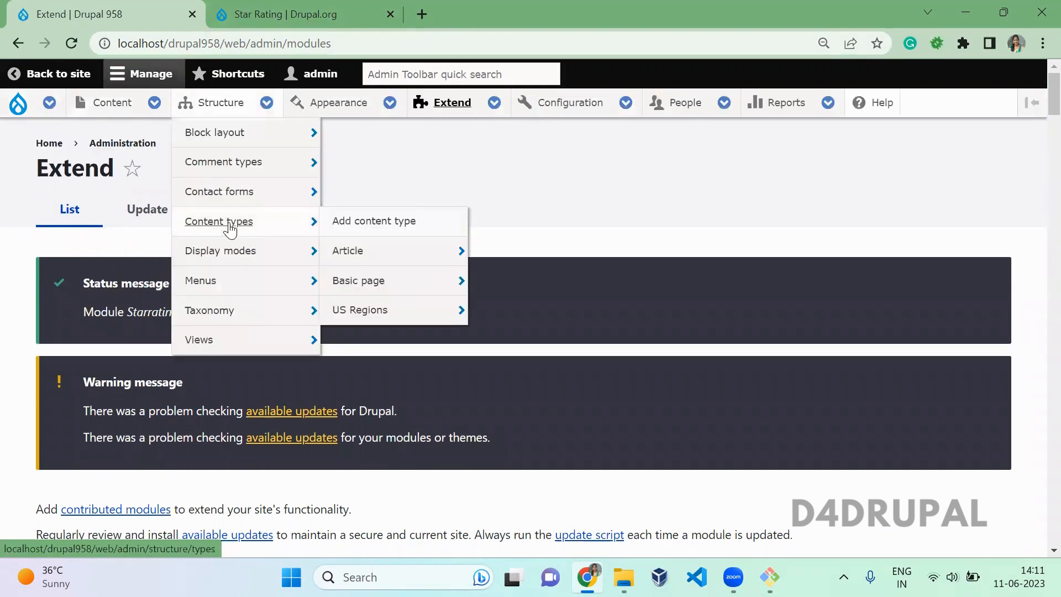
pyautogui.moveTo(347, 251)
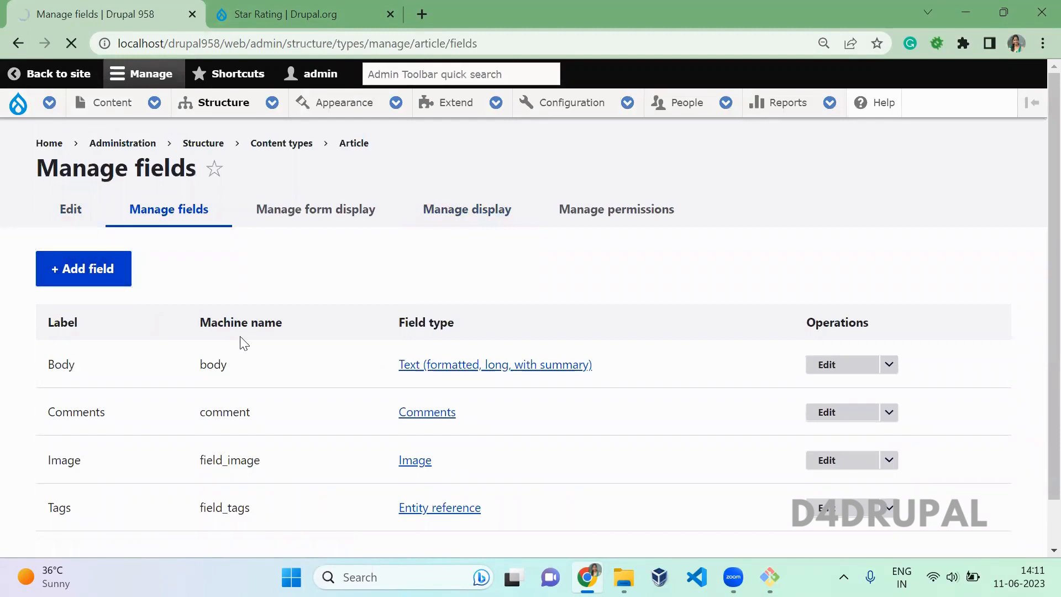
pyautogui.click(83, 268)
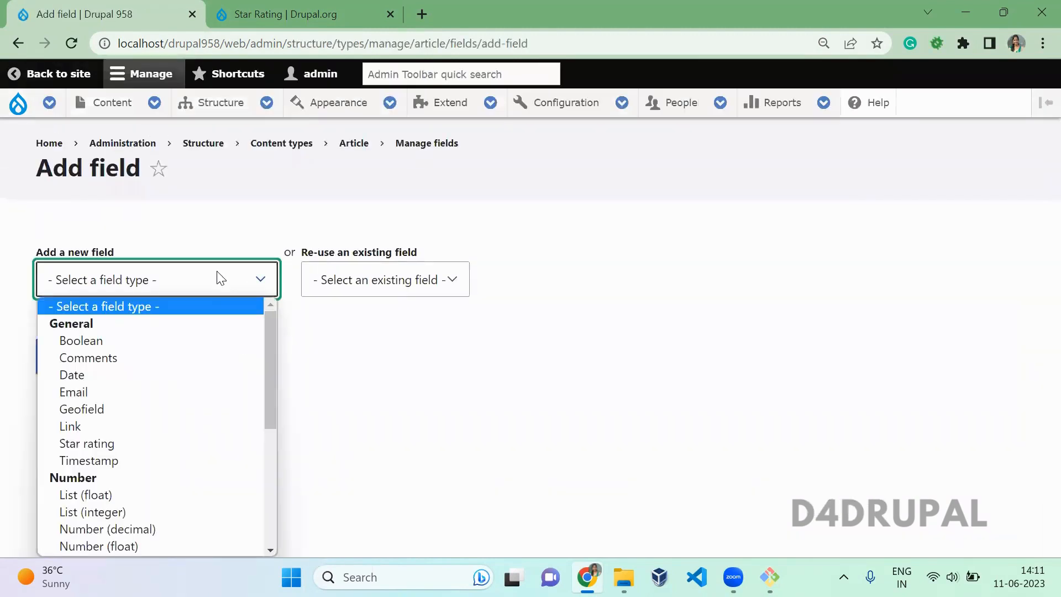
pyautogui.click(81, 409)
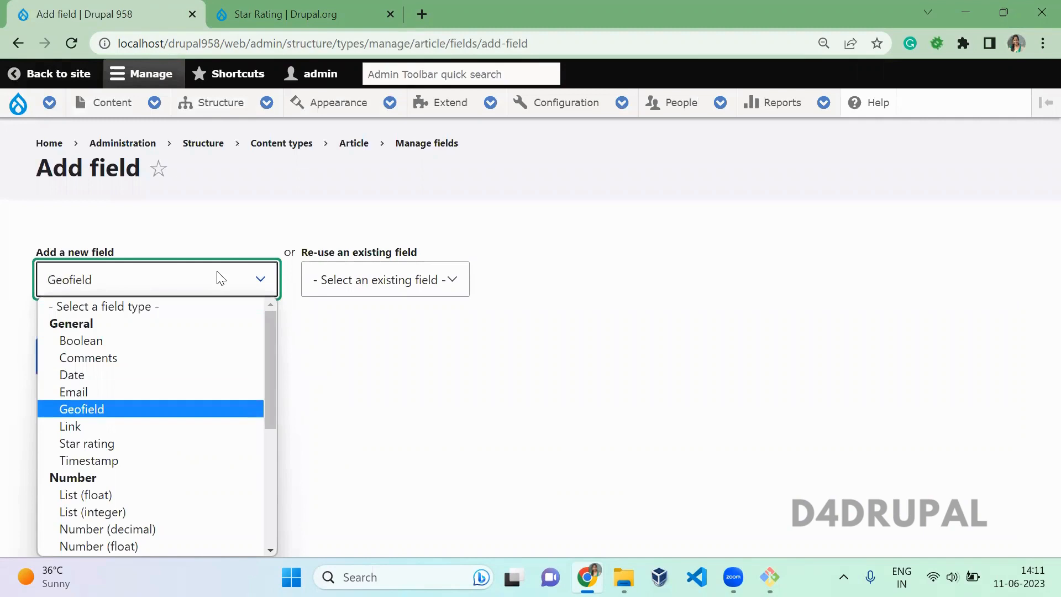
pyautogui.click(86, 443)
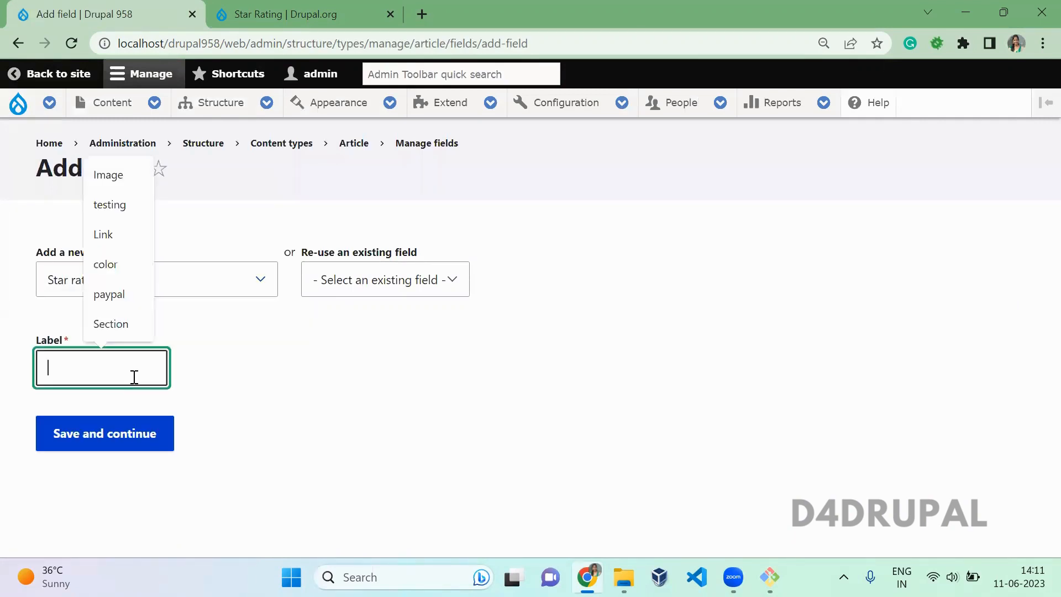
pyautogui.write('Rating')
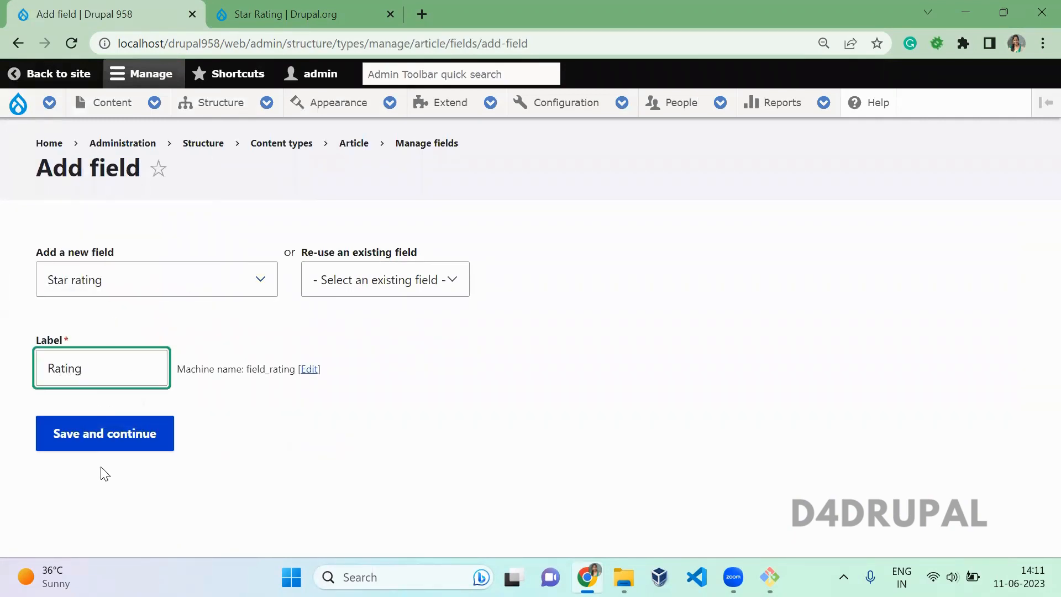
pyautogui.click(104, 433)
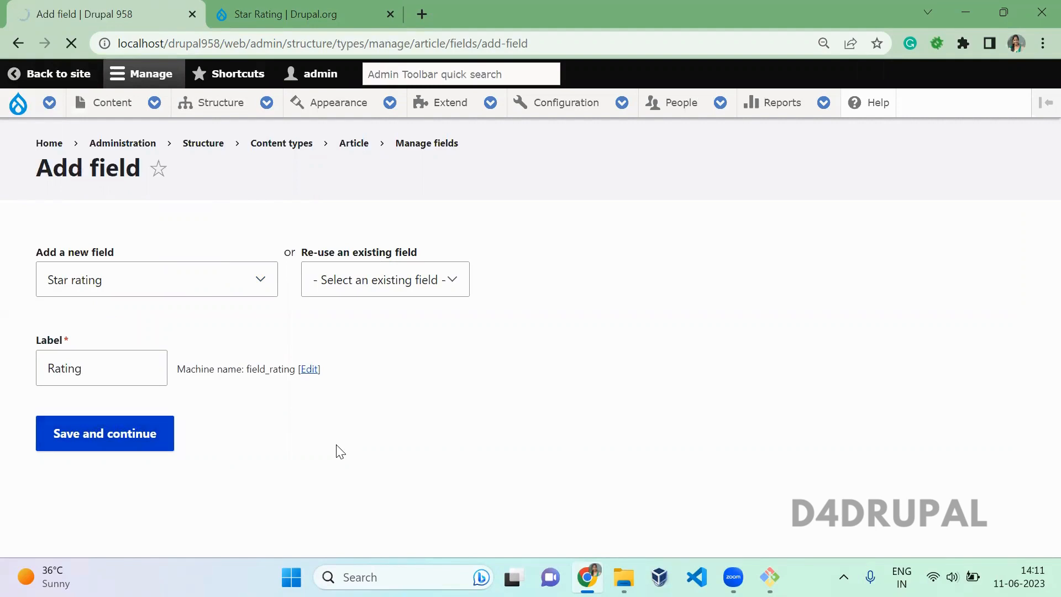
pyautogui.click(104, 433)
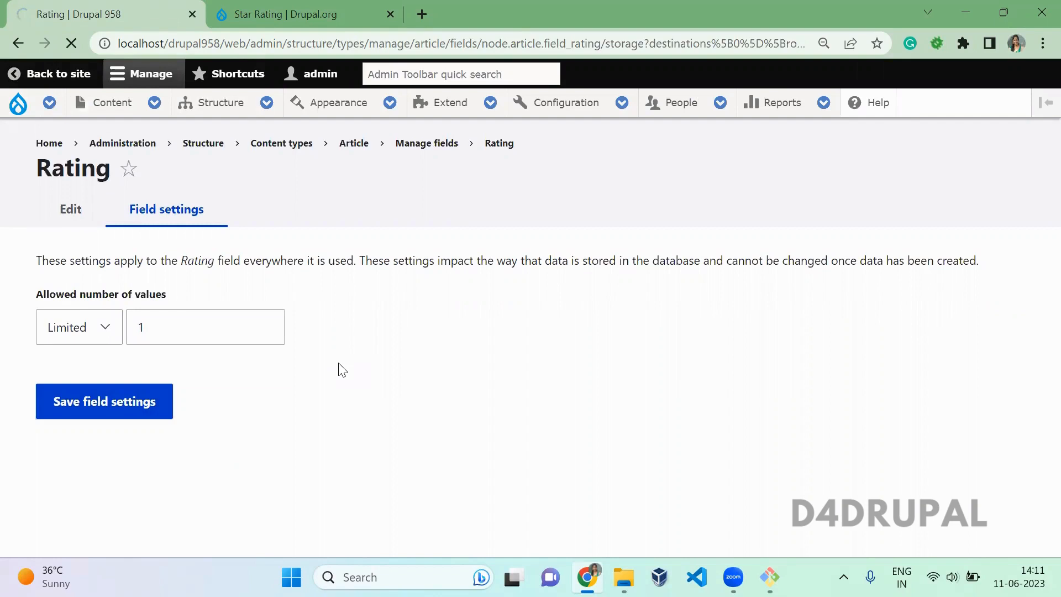
# - Save the Rating field storage with one allowed value and attempt saving its settings
pyautogui.click(103, 400)
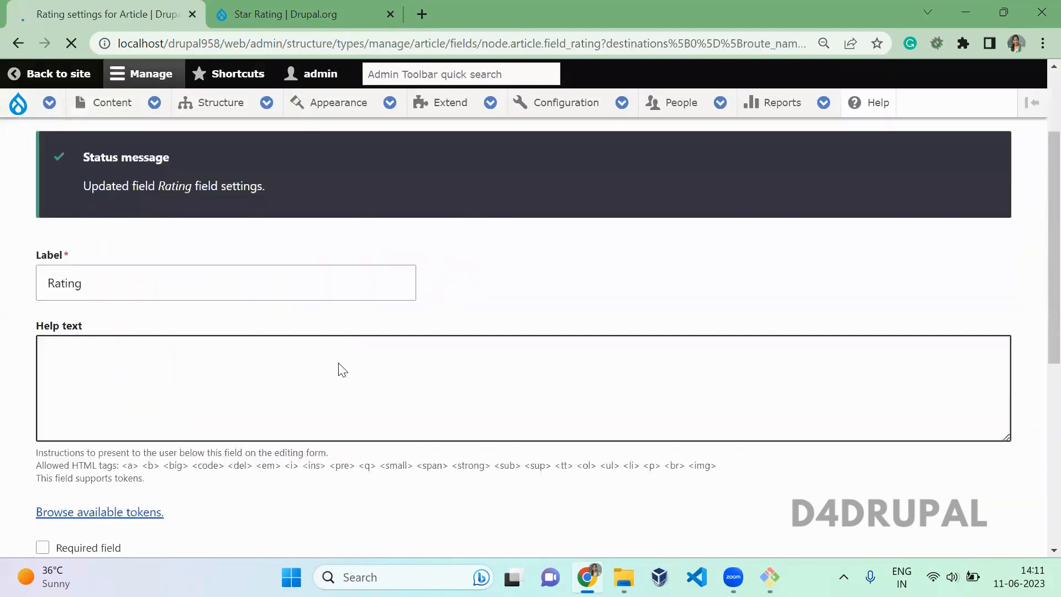
pyautogui.scroll(-3)
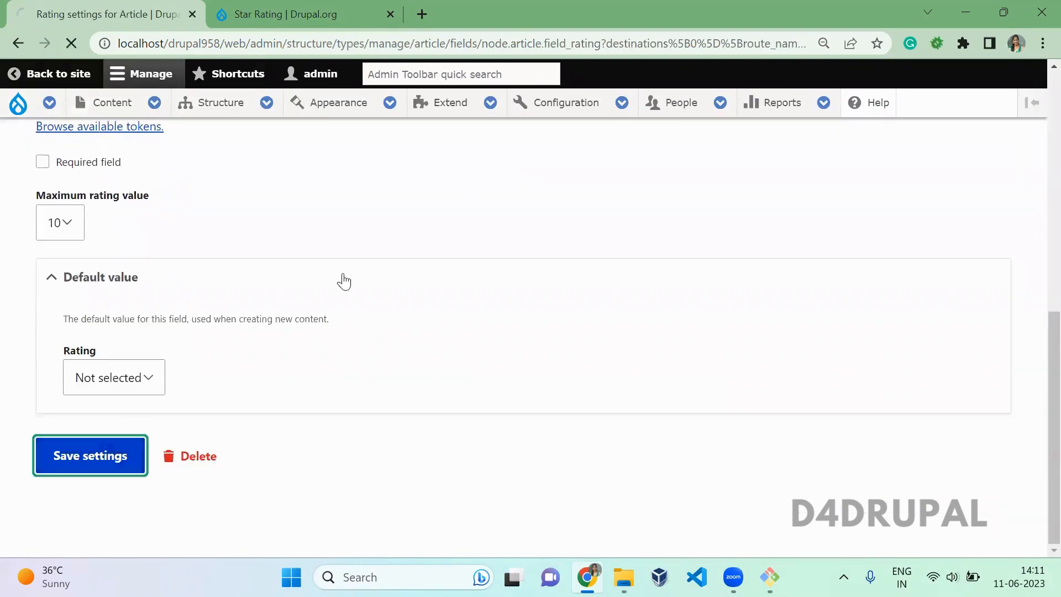
pyautogui.click(112, 103)
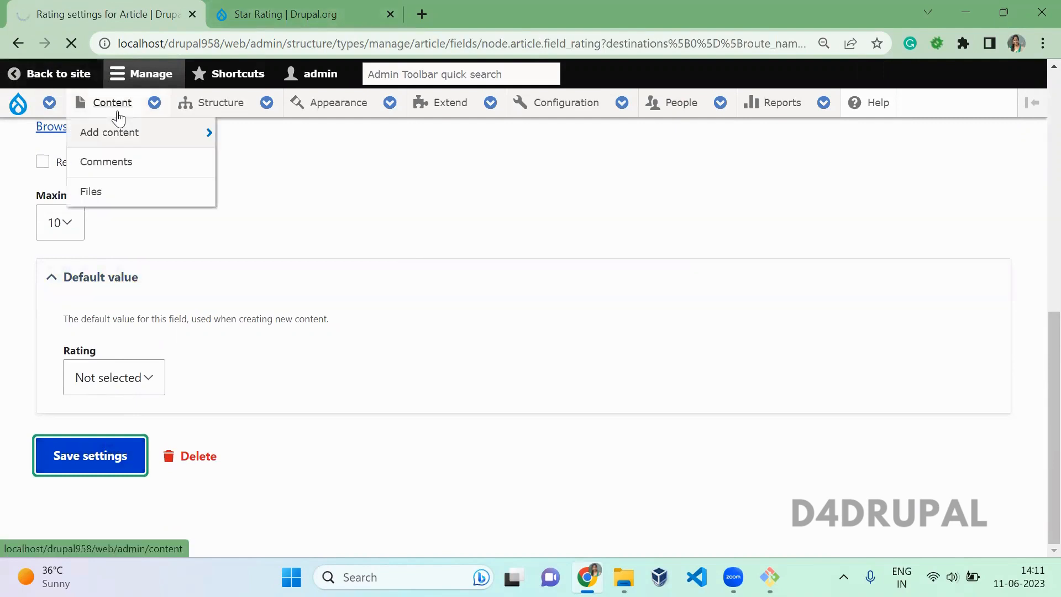
pyautogui.click(90, 455)
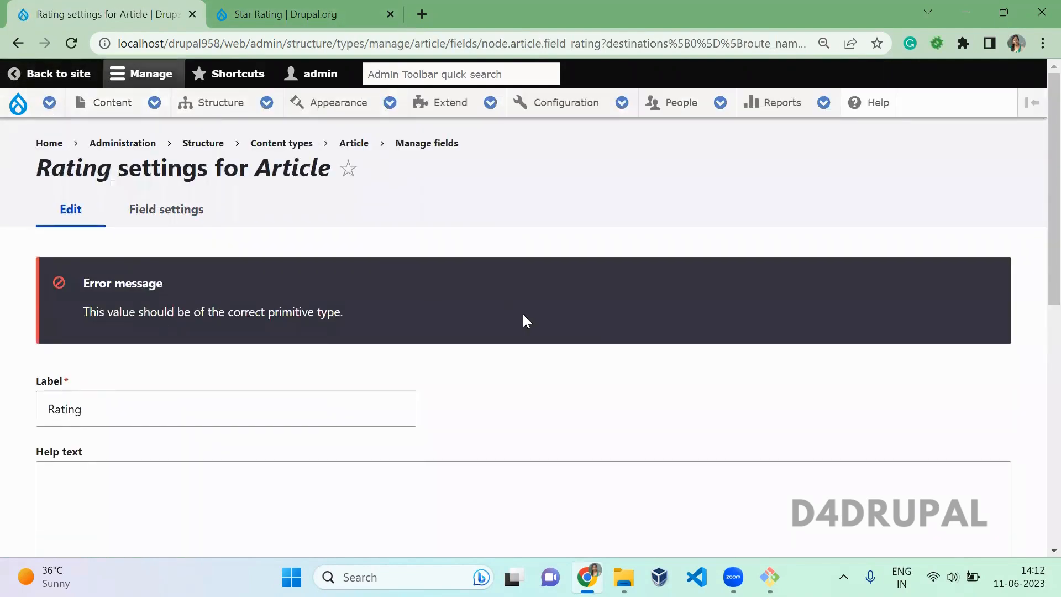
# - Set the Rating field's default value to 0 and save the settings
pyautogui.scroll(-3)
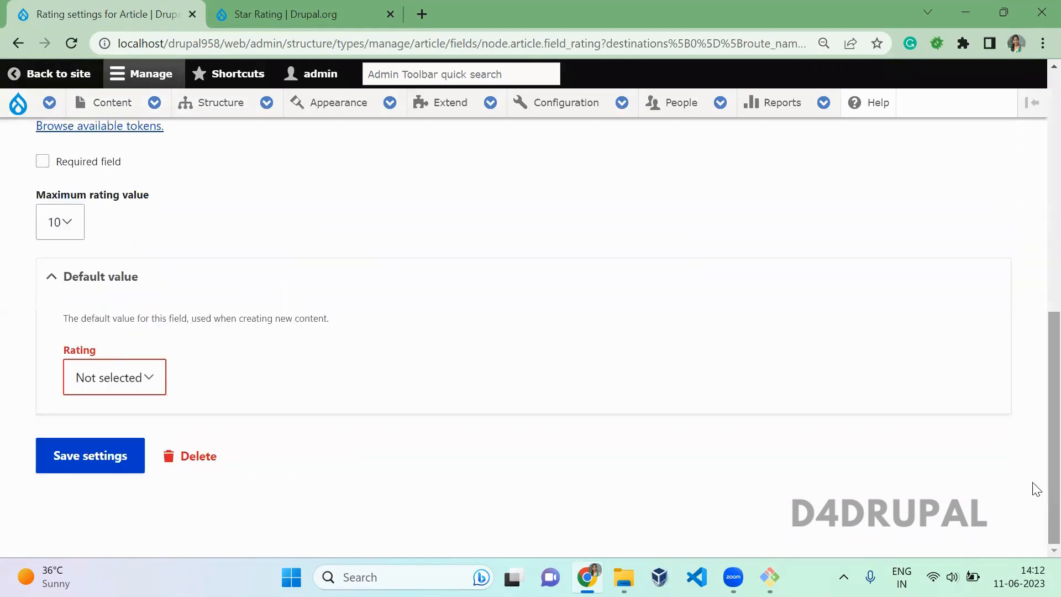
pyautogui.click(114, 376)
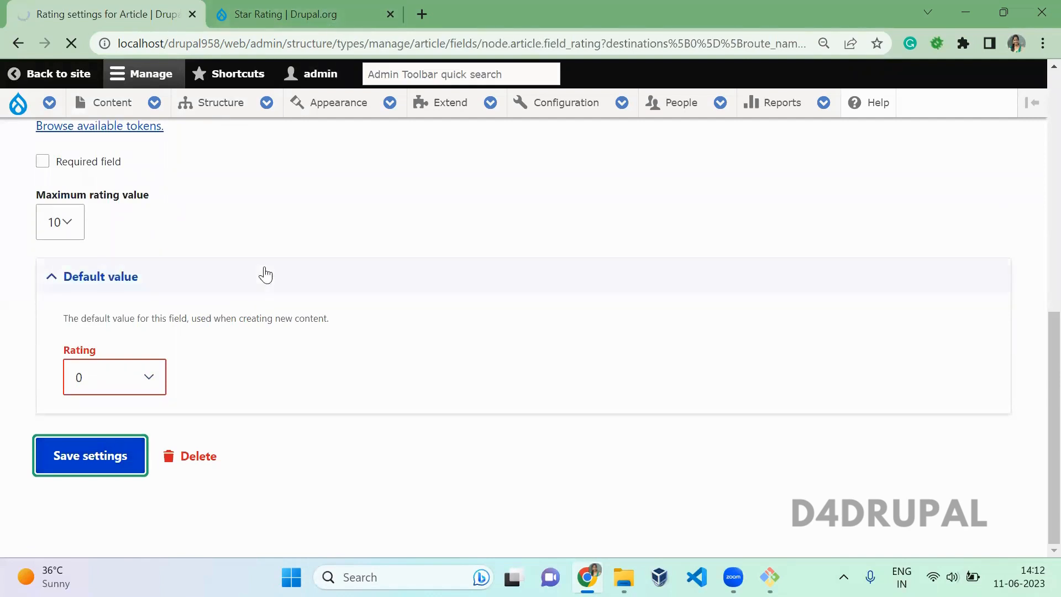
pyautogui.click(90, 455)
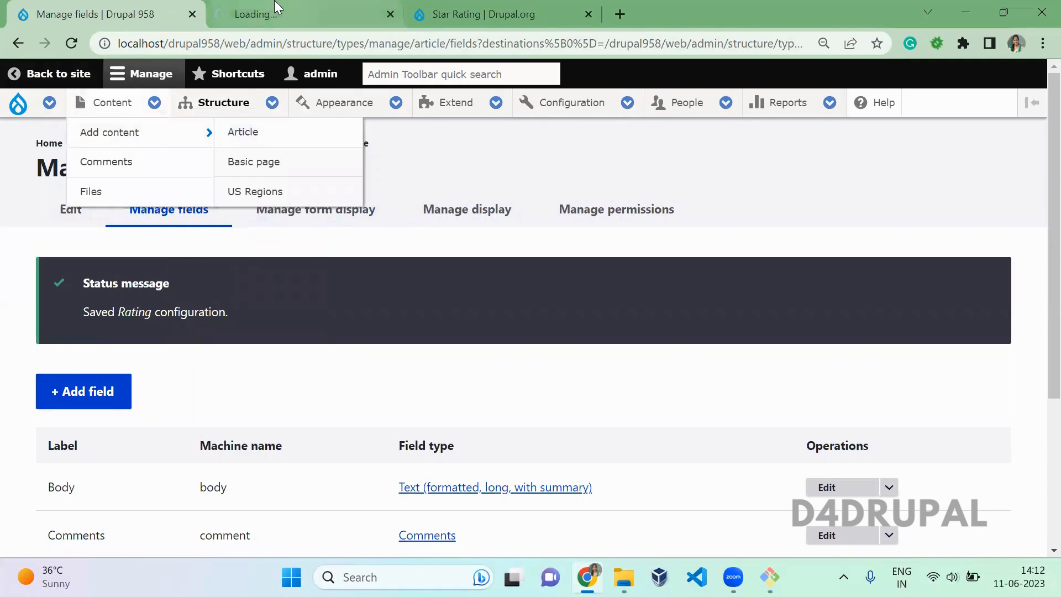
# - Start a new Article titled 'Starrating testing' and scroll to its Rating field
pyautogui.click(242, 132)
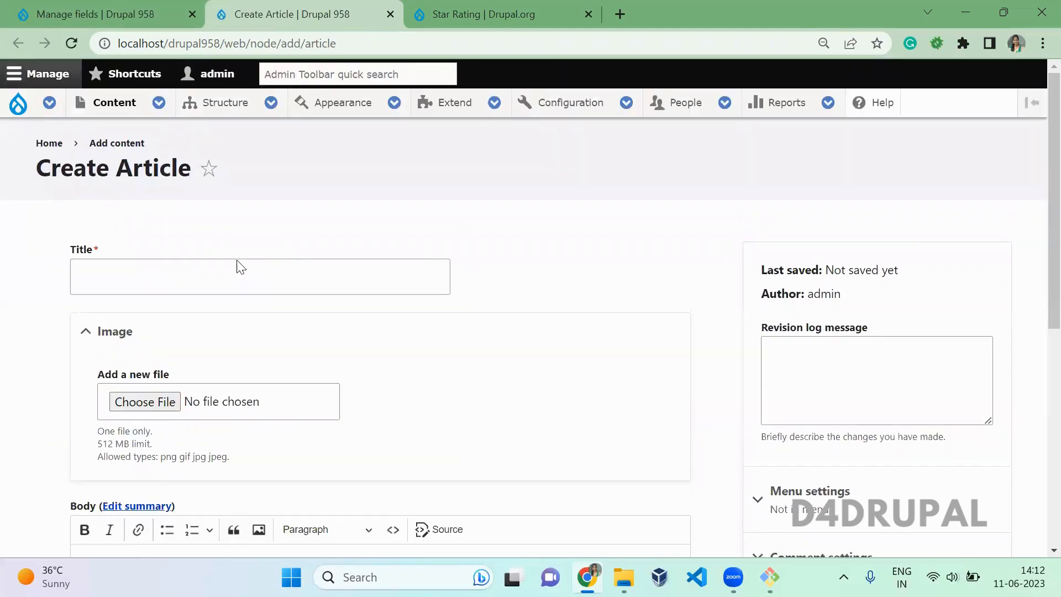
pyautogui.write('Starrating te')
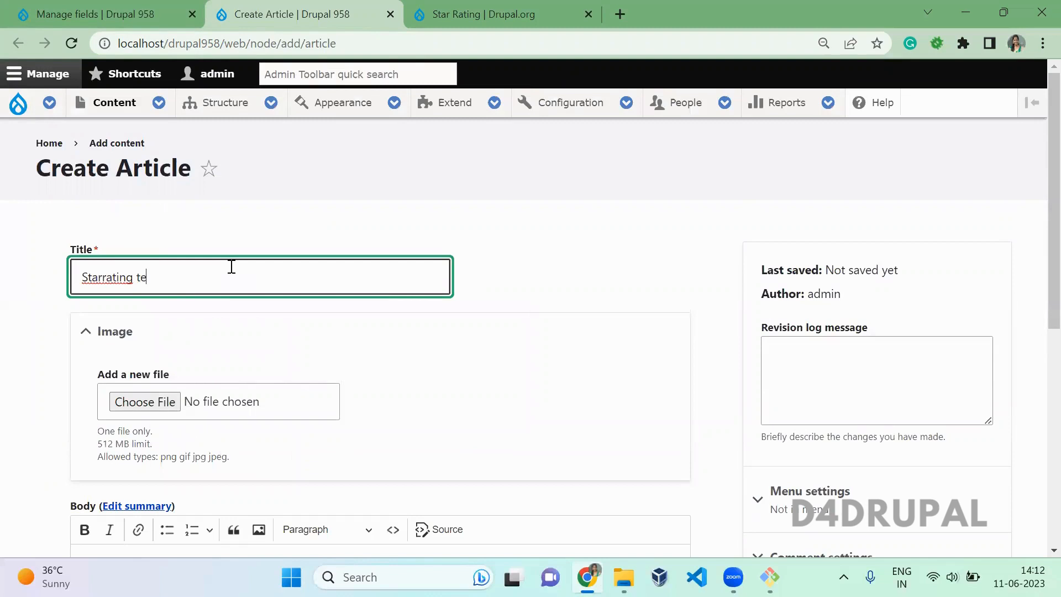
pyautogui.write('sting')
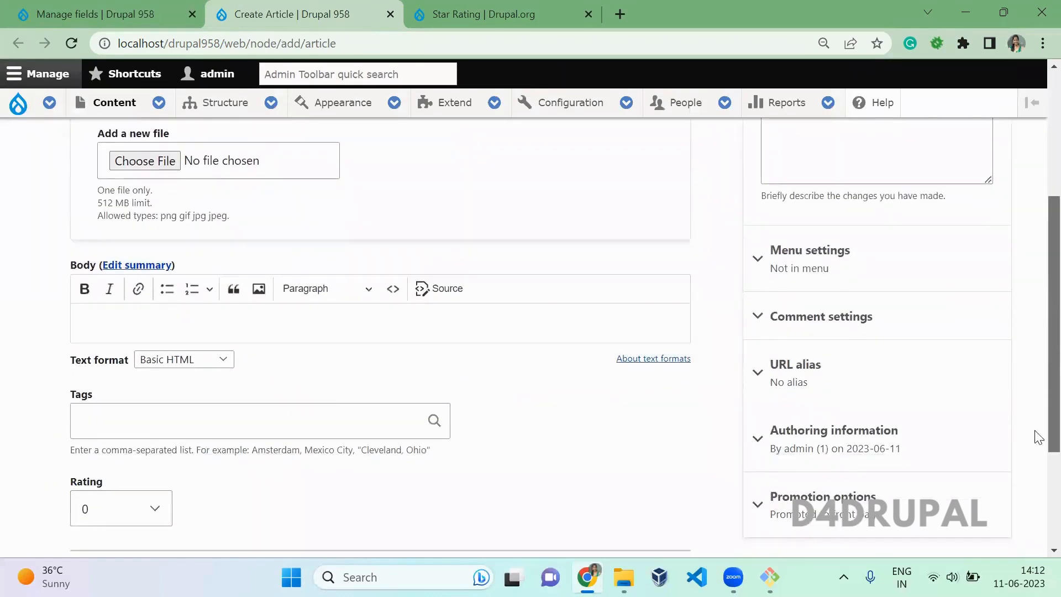
pyautogui.scroll(-3)
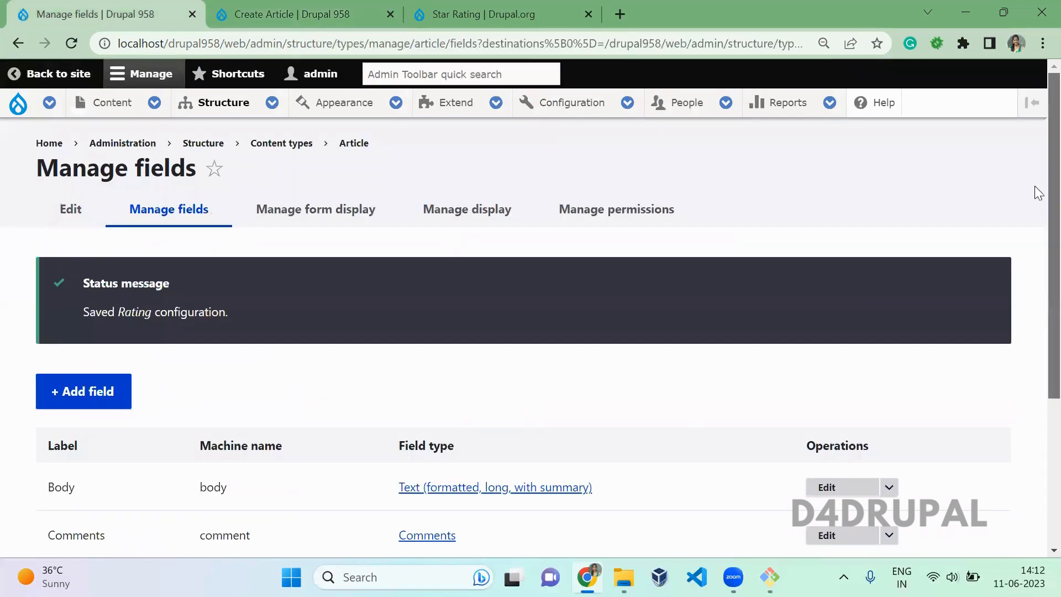
pyautogui.scroll(-3)
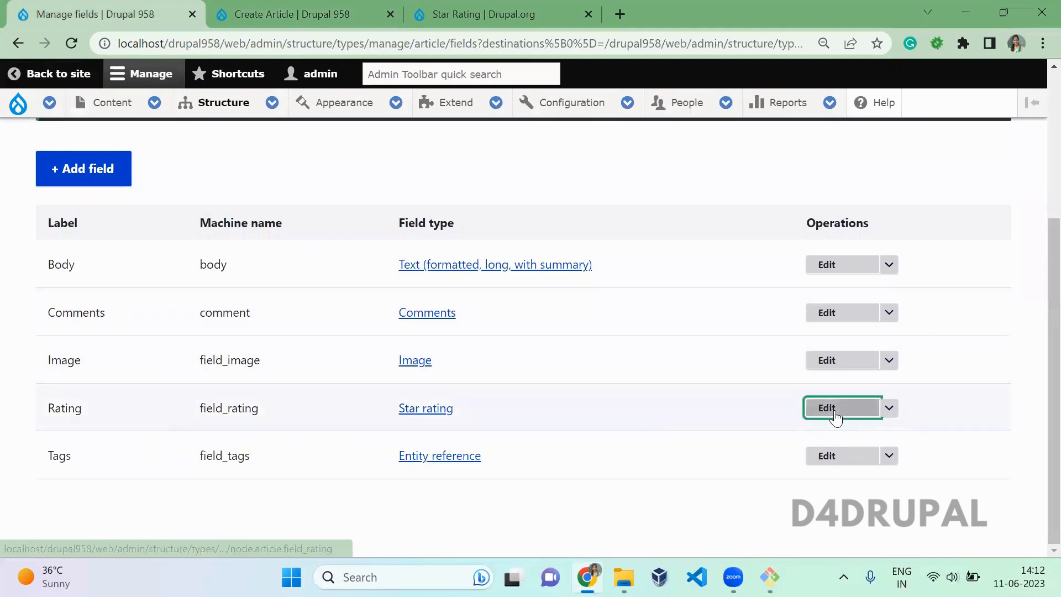
# - Confirm the Rating field's Maximum rating value is 10, then return to Create Article
pyautogui.click(827, 407)
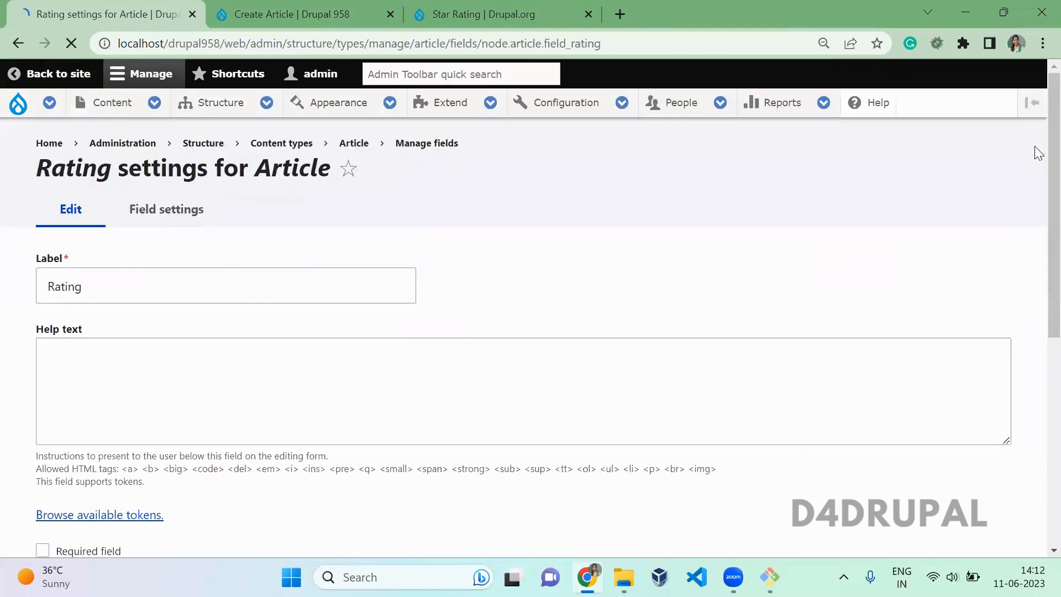
pyautogui.scroll(-3)
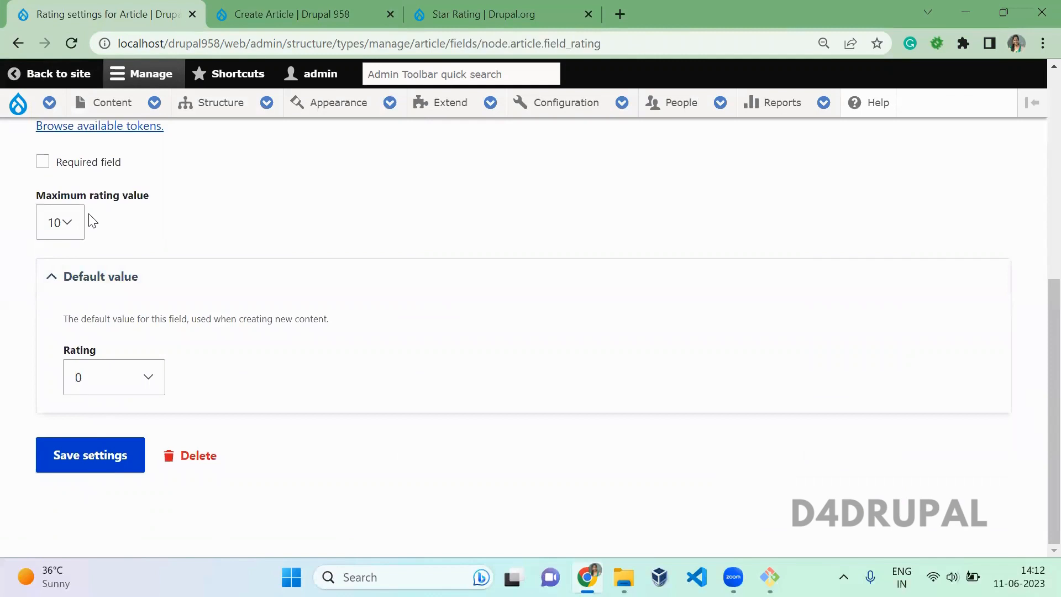
pyautogui.click(60, 223)
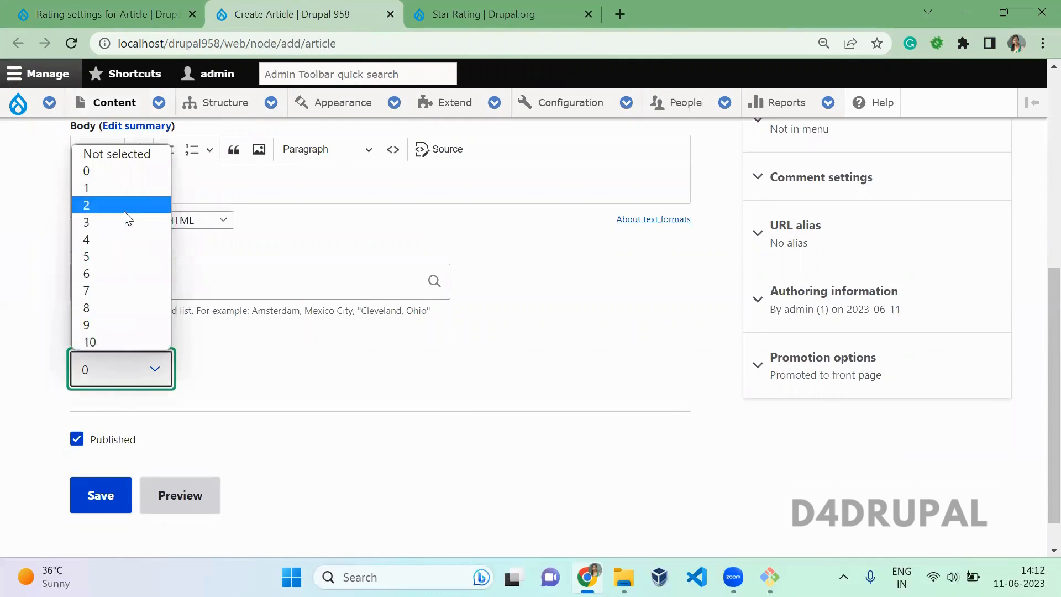
# - Rate the Starrating testing article 9 and save it
pyautogui.click(86, 325)
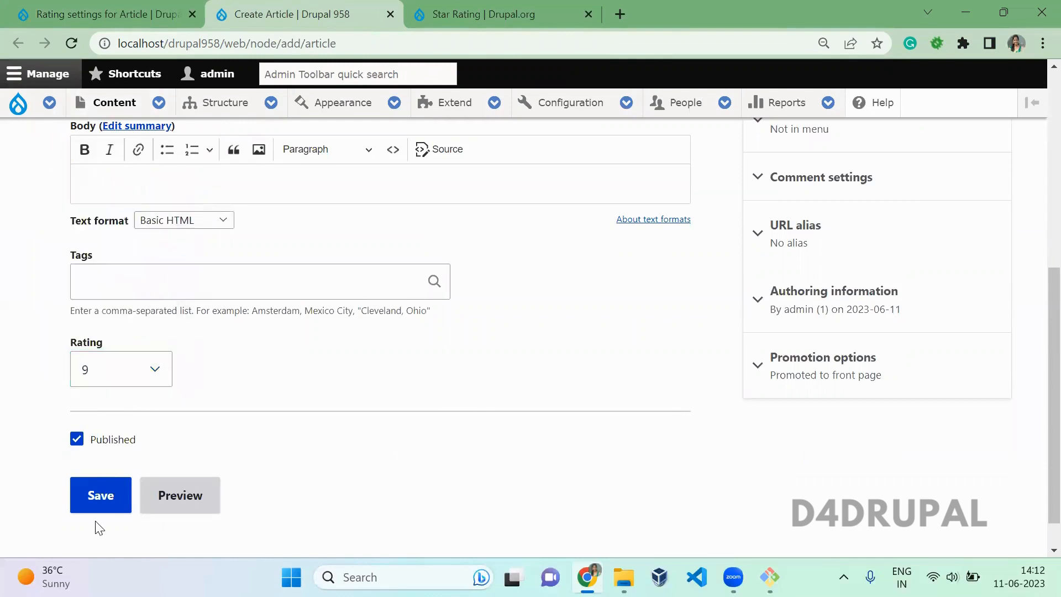
pyautogui.click(100, 495)
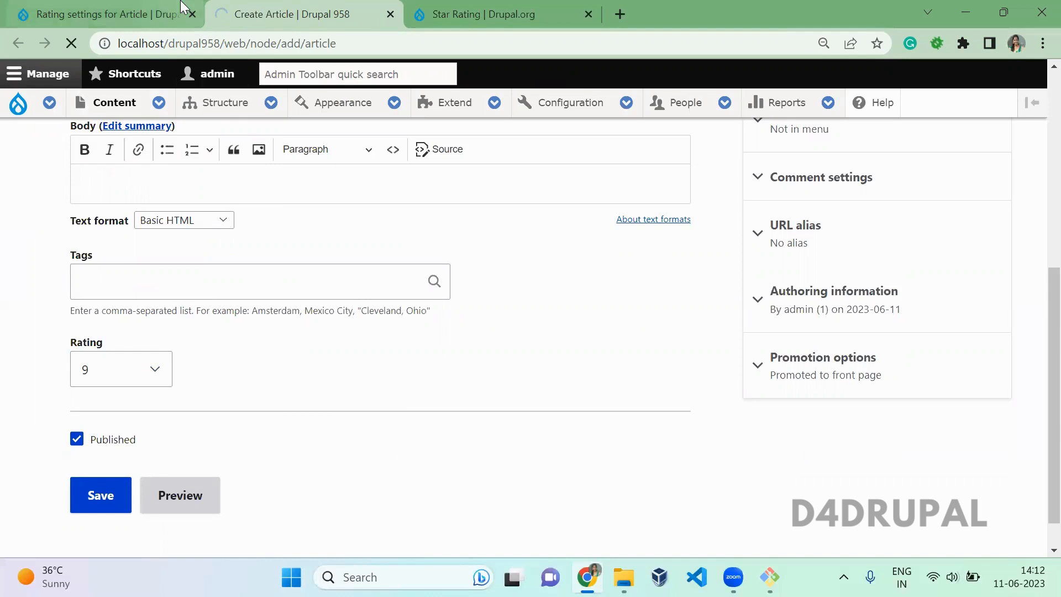
pyautogui.click(100, 494)
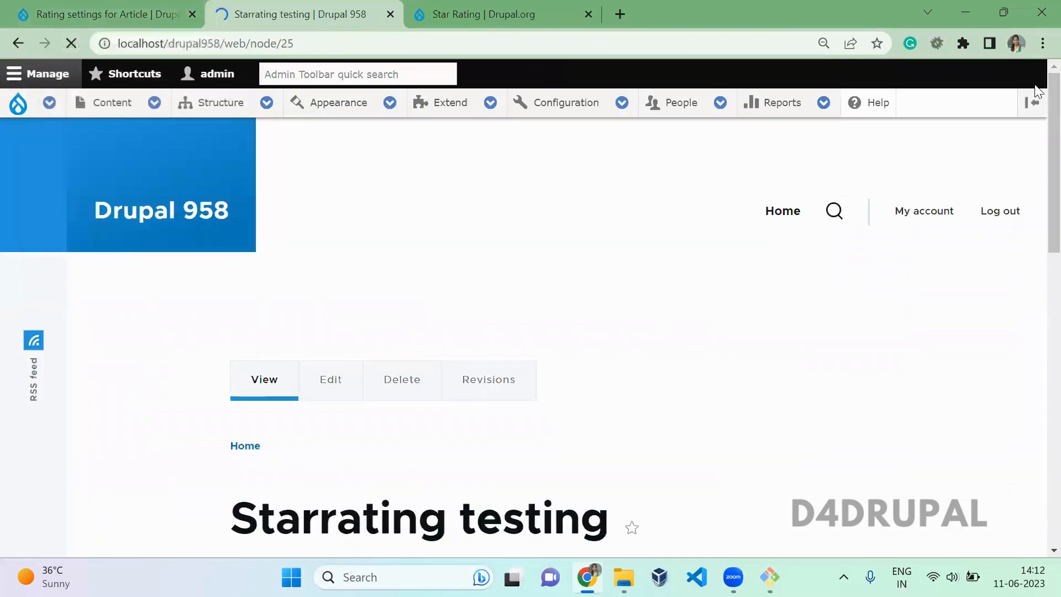
# - Scroll the saved article page to view its Rating stars
pyautogui.scroll(-3)
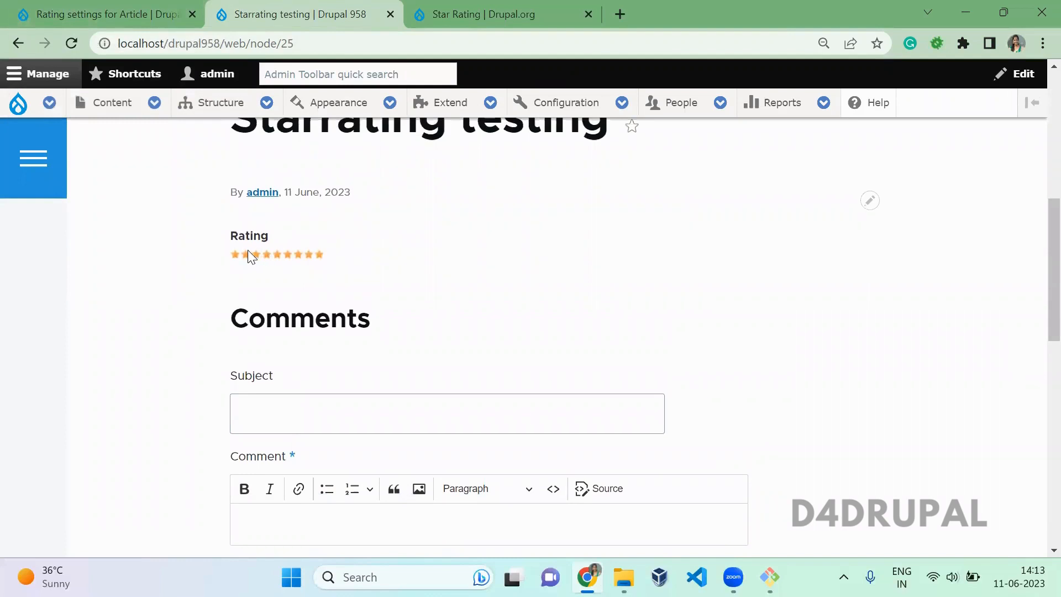
pyautogui.moveTo(305, 258)
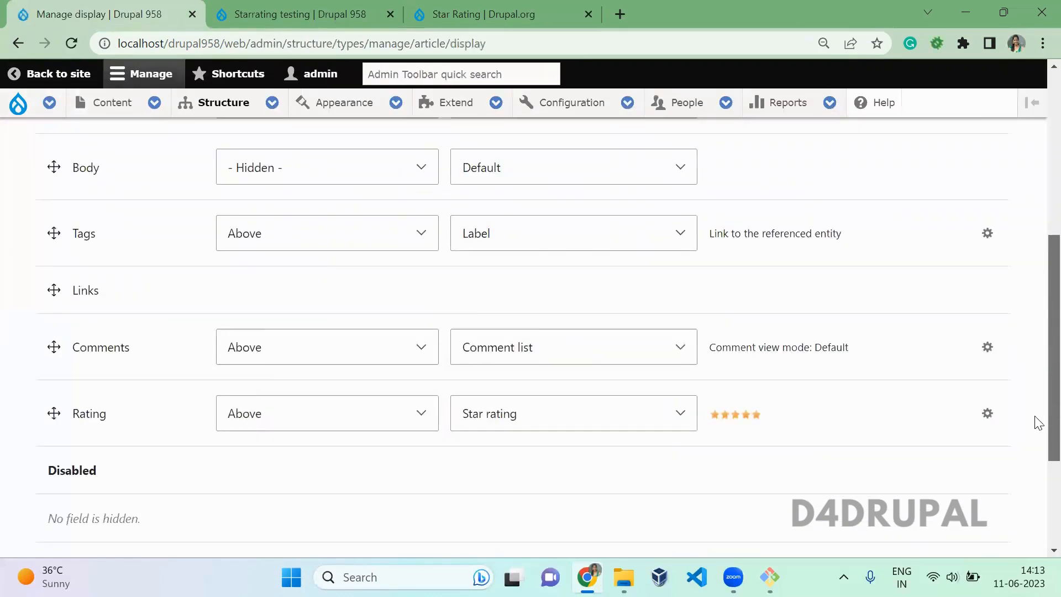
# - Enable 'Fill with blank icons' in the Rating format settings and save the Article display
pyautogui.scroll(-3)
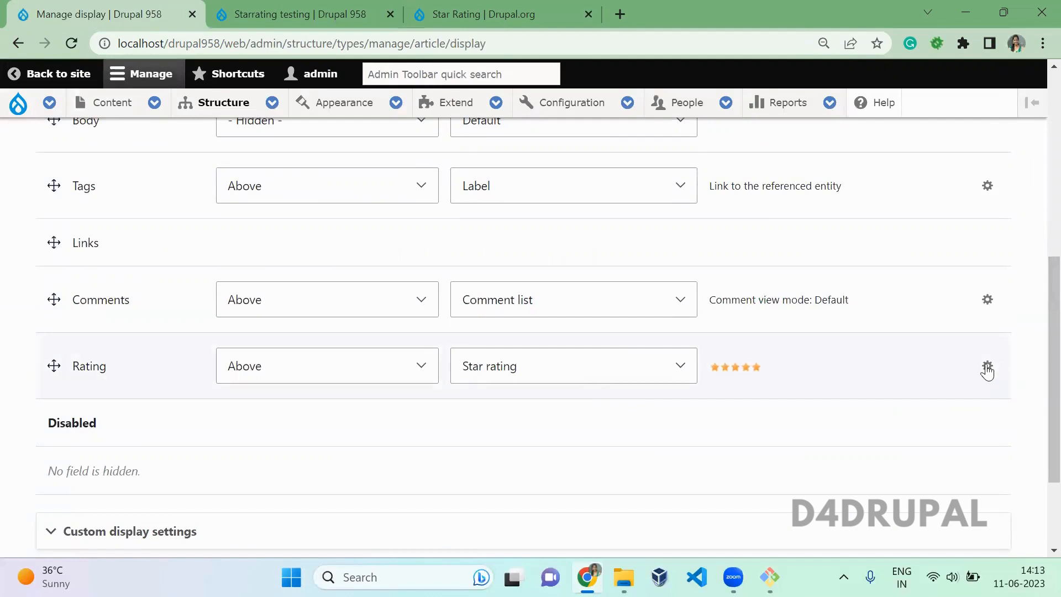
pyautogui.click(986, 366)
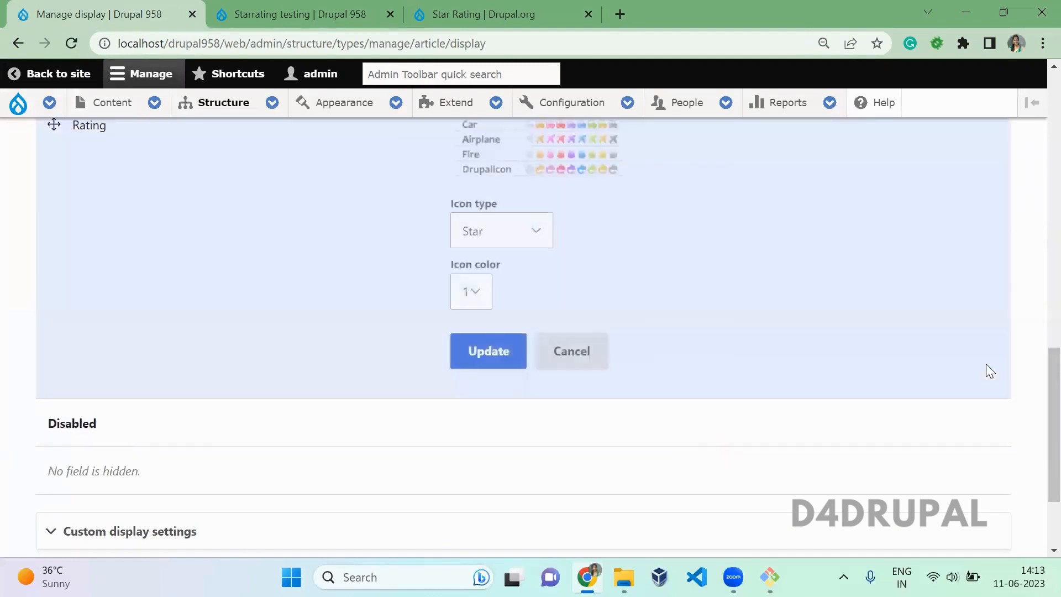
pyautogui.scroll(3)
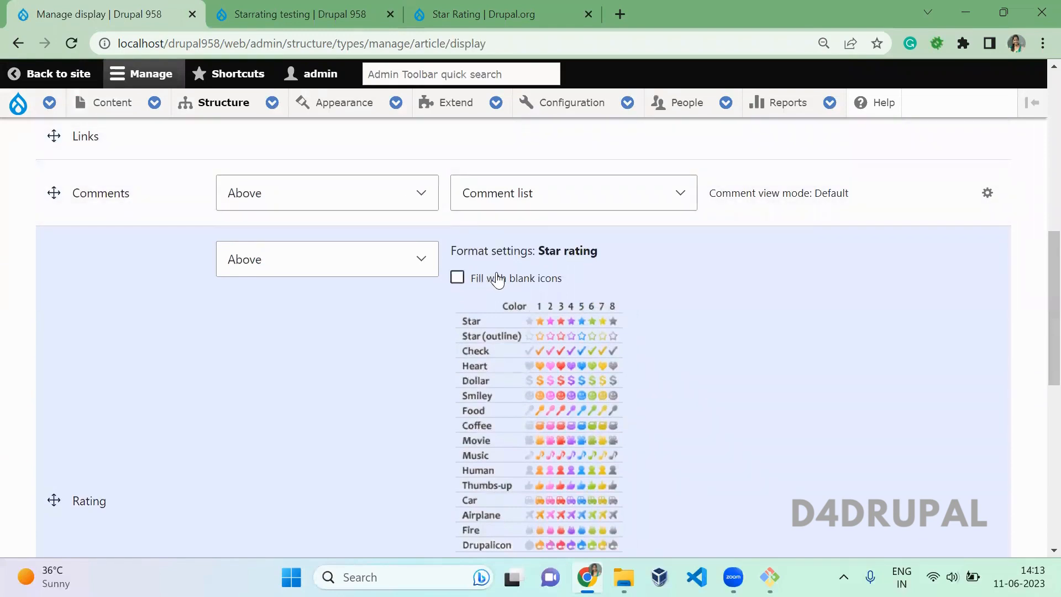
pyautogui.click(457, 278)
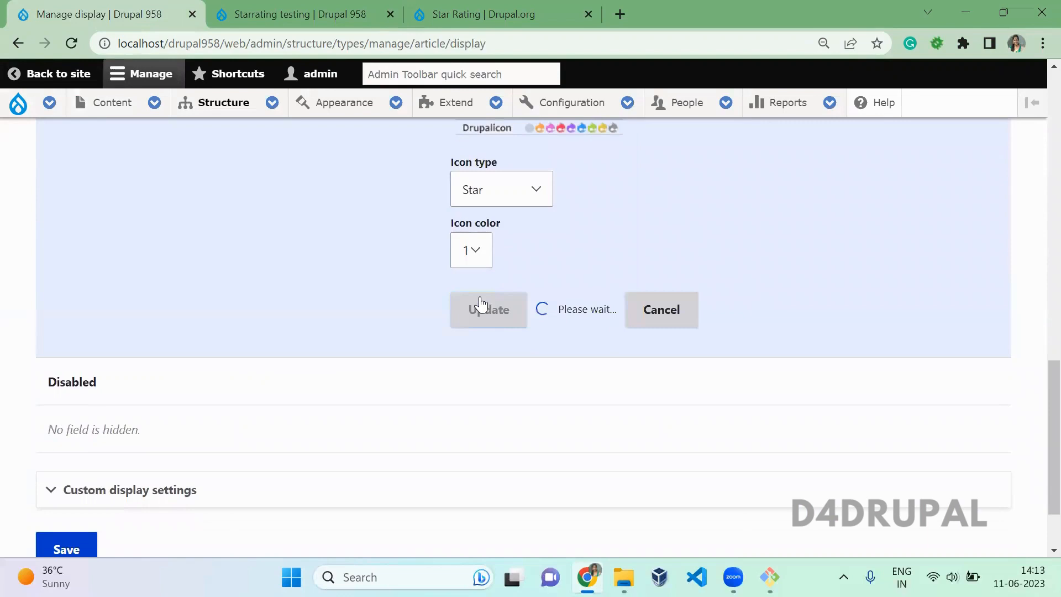
pyautogui.click(488, 310)
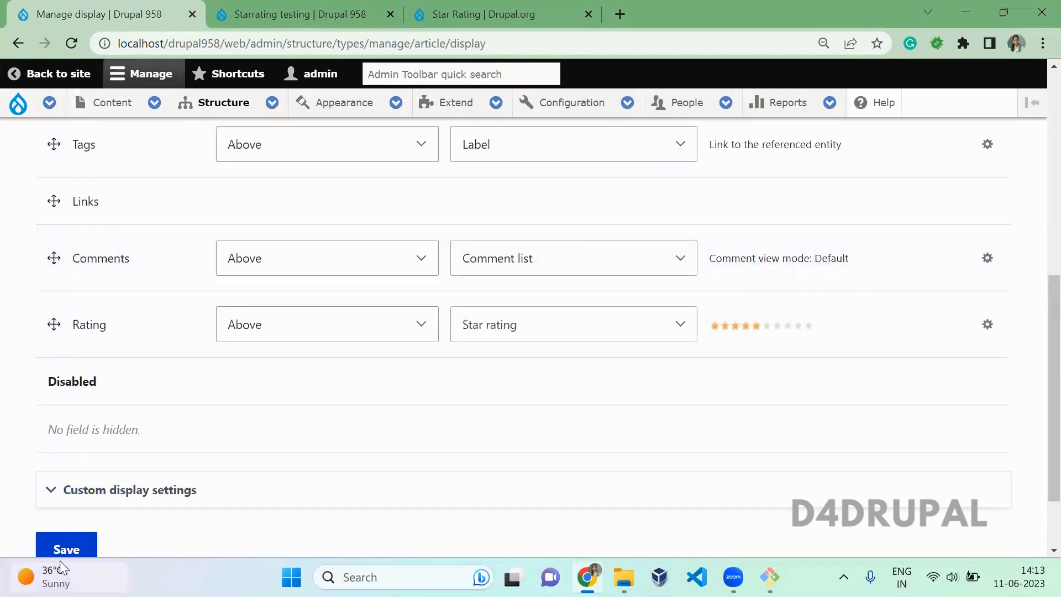
pyautogui.click(292, 14)
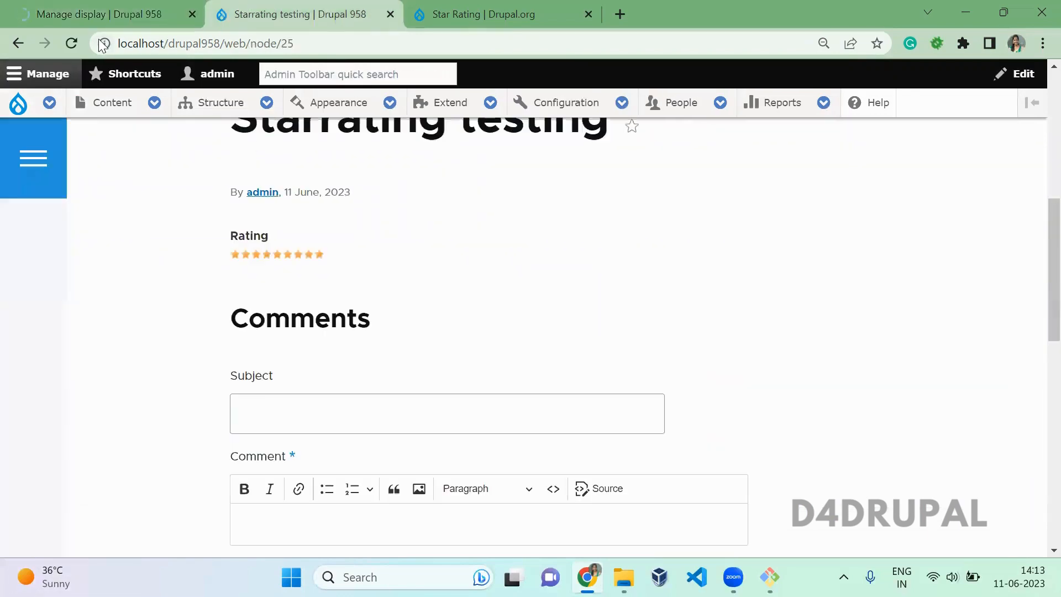
# - Reload the Starrating testing article to confirm nine filled stars and one blank icon
pyautogui.click(71, 43)
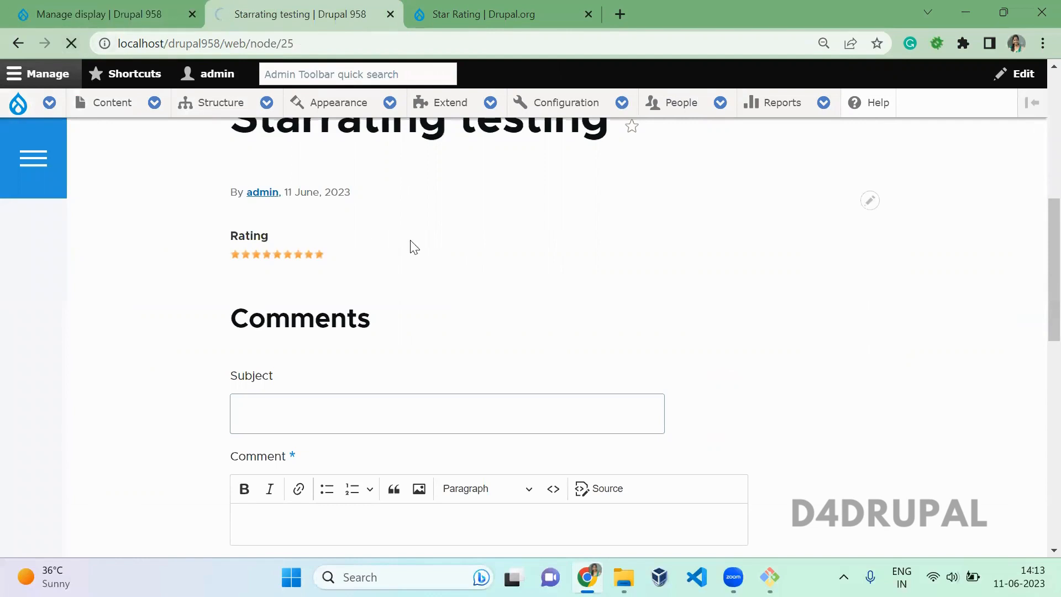
pyautogui.scroll(-3)
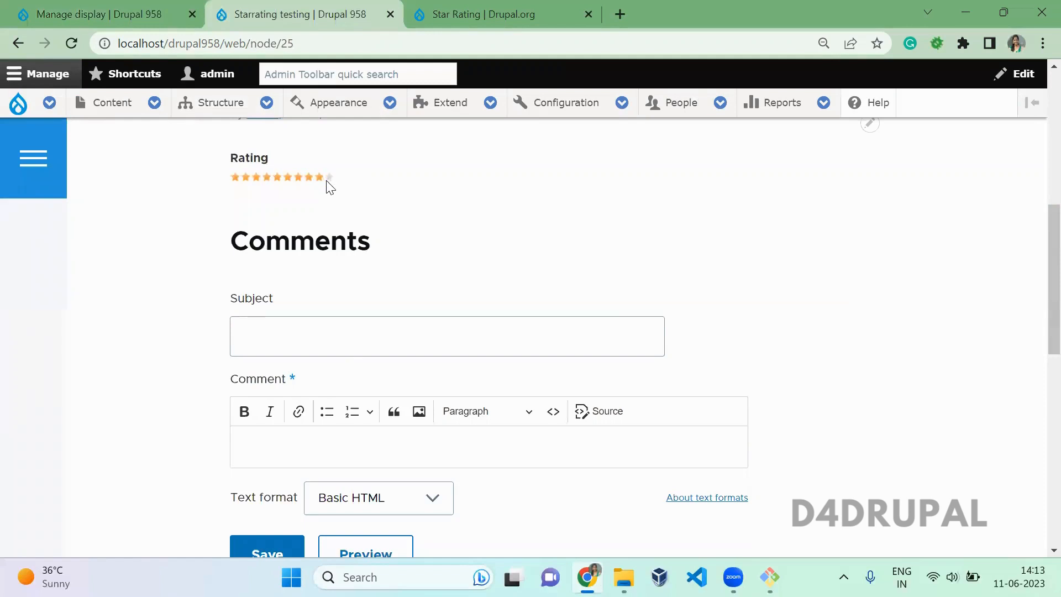
pyautogui.click(101, 15)
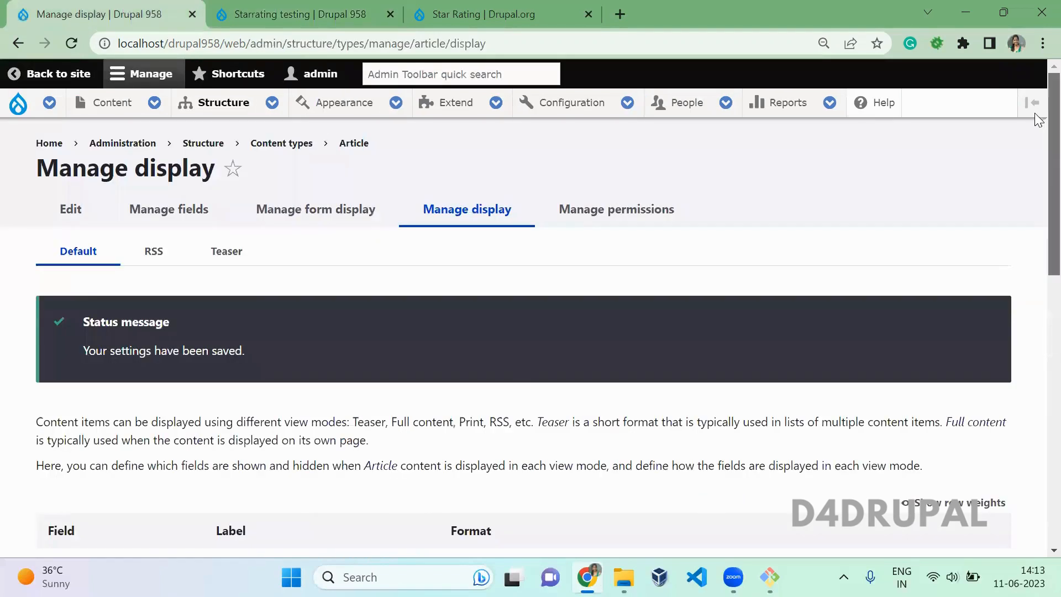
# - In the Rating field's format settings, set the icon type to Fire
pyautogui.scroll(-3)
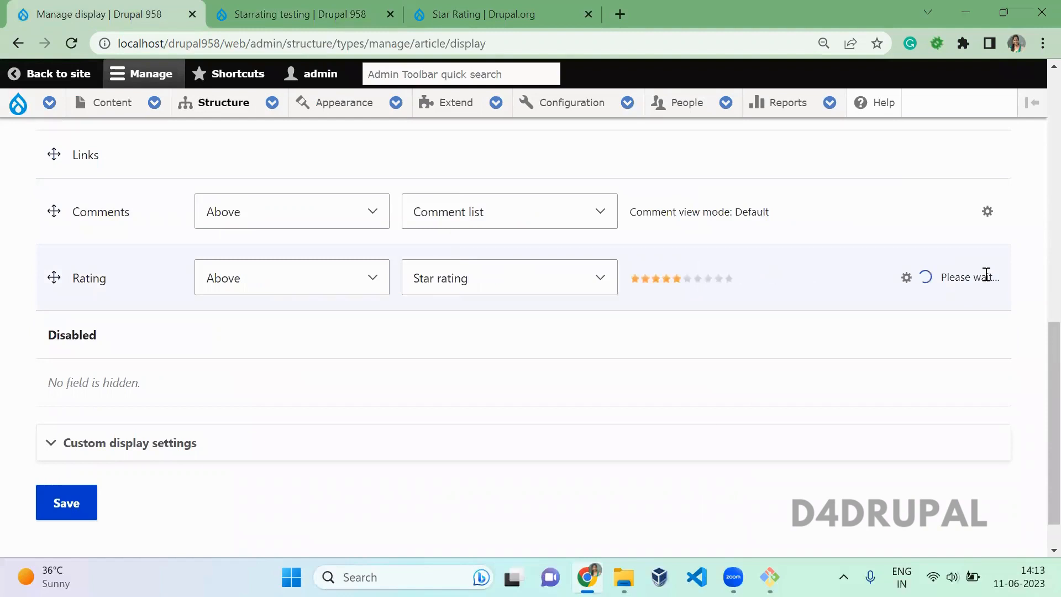
pyautogui.click(905, 277)
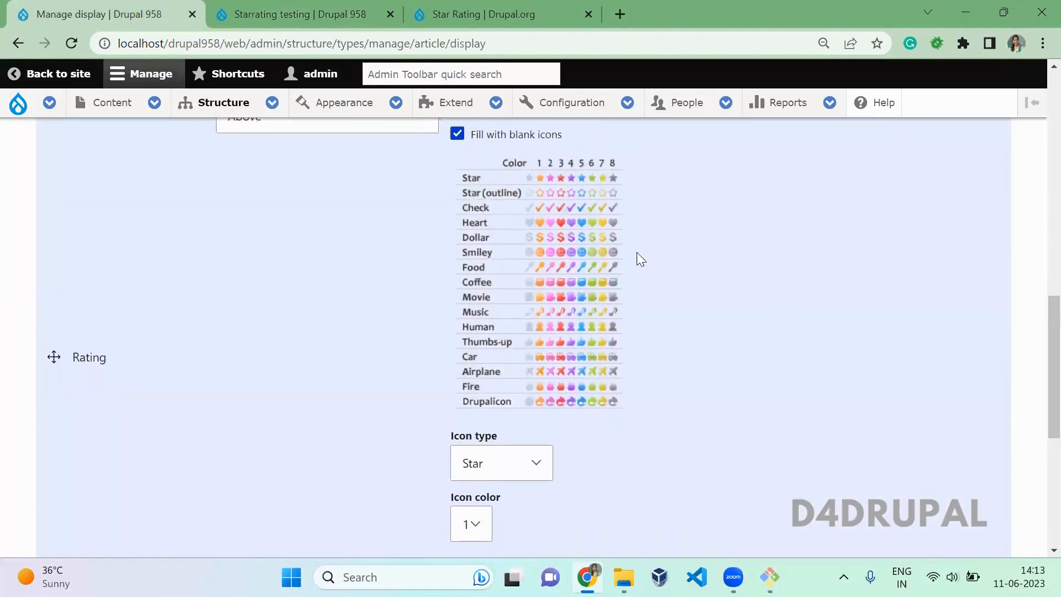
pyautogui.moveTo(592, 252)
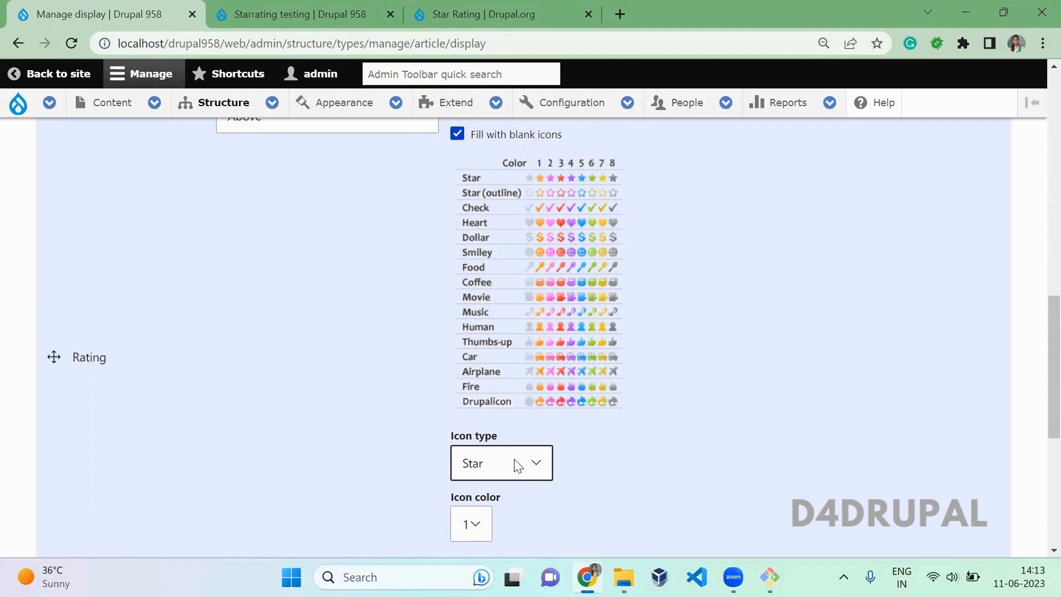
pyautogui.click(500, 463)
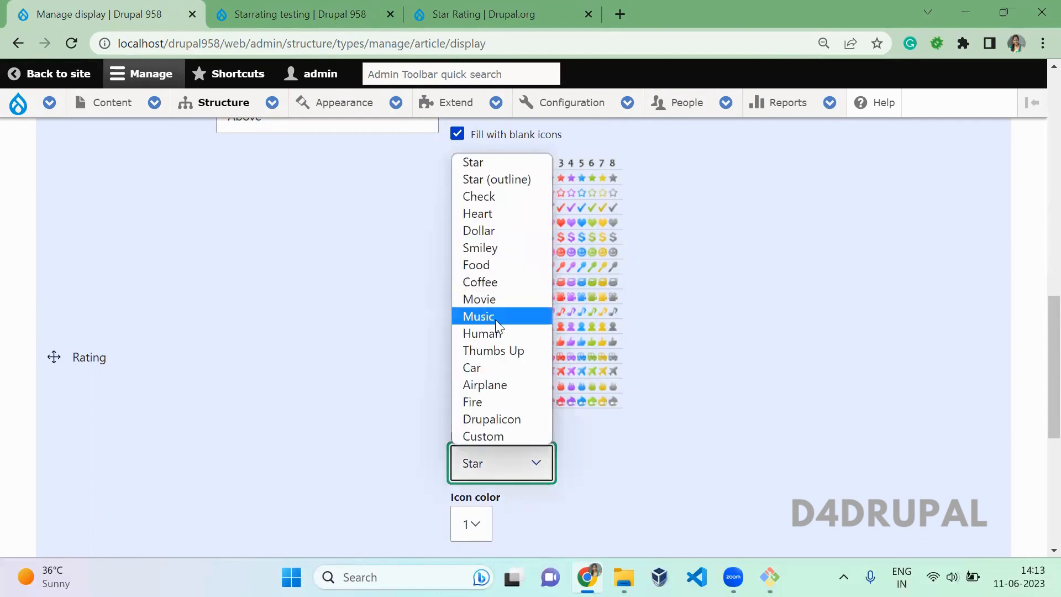
pyautogui.click(481, 333)
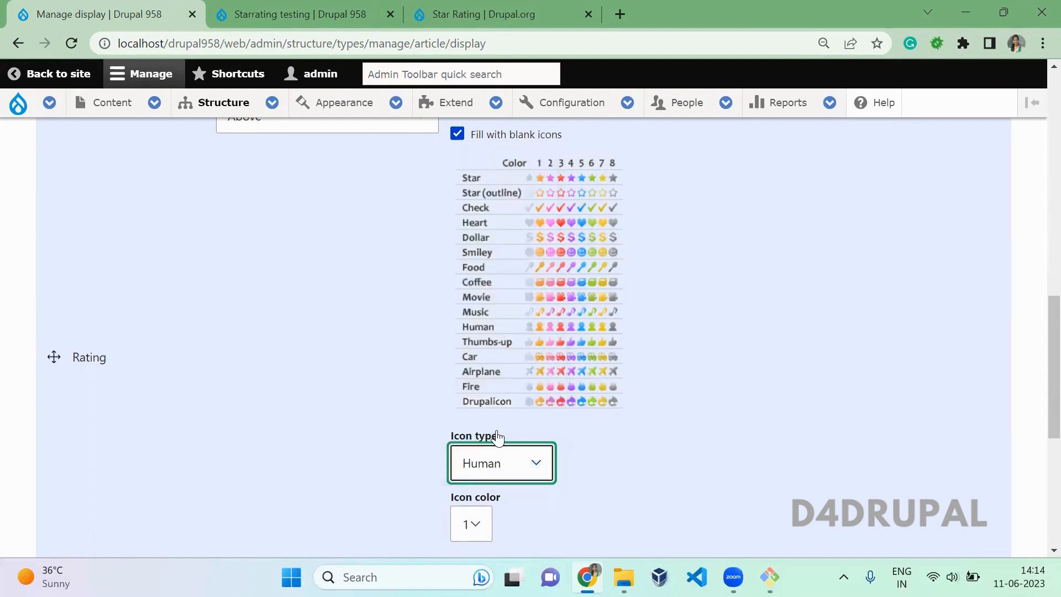
pyautogui.click(501, 463)
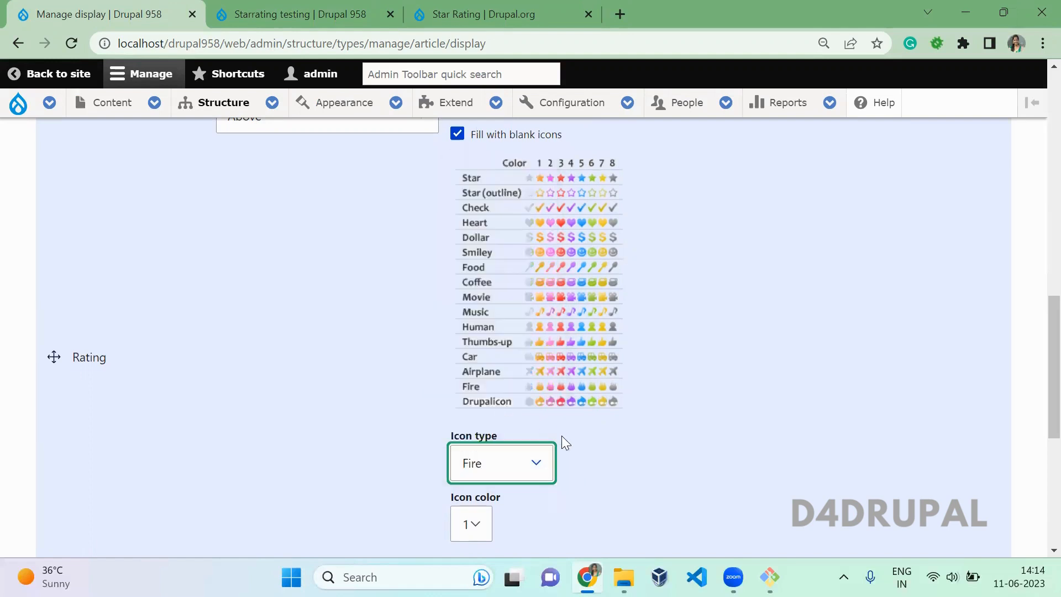
# - Choose icon colour 6, update and save the Article display settings, then view the article
pyautogui.scroll(-3)
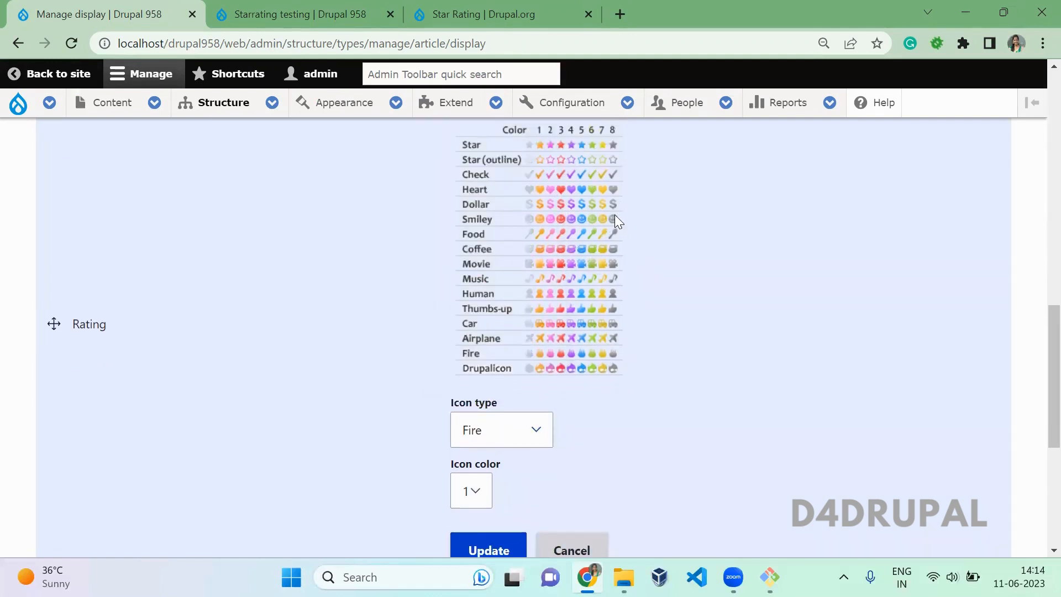
pyautogui.scroll(-3)
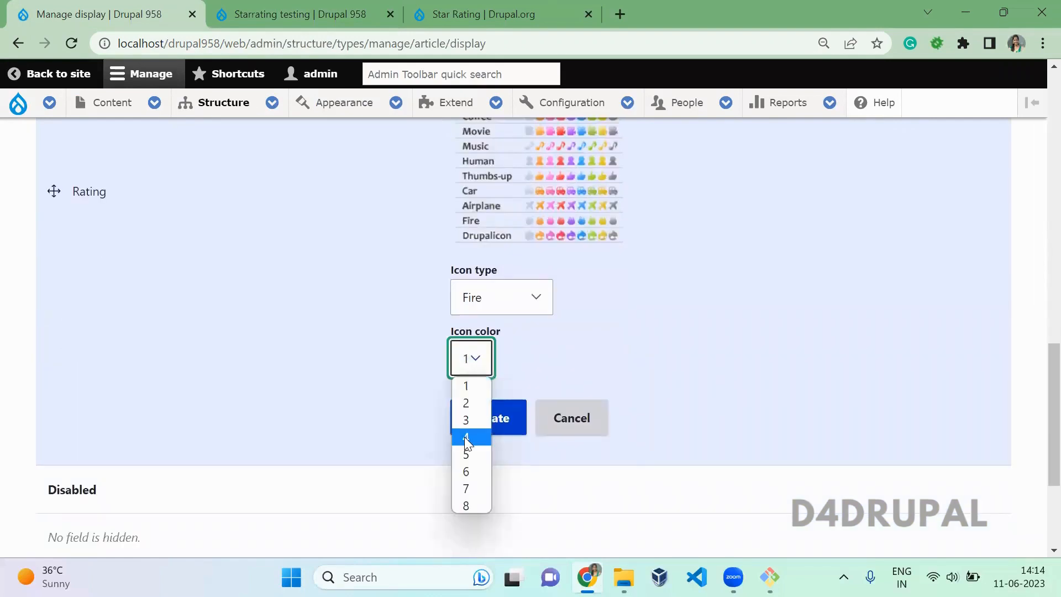
pyautogui.click(465, 471)
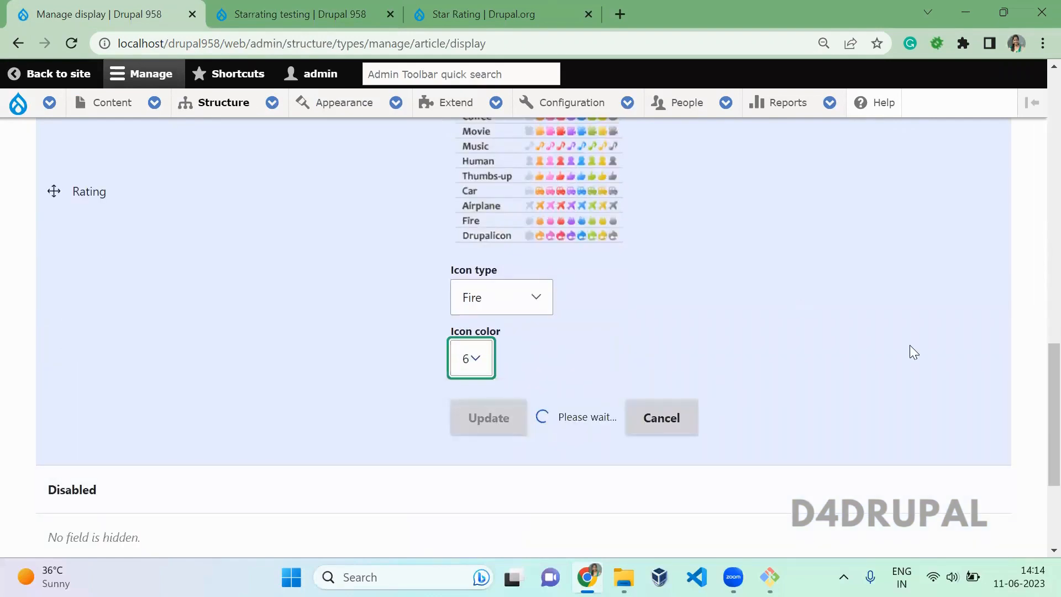
pyautogui.click(488, 418)
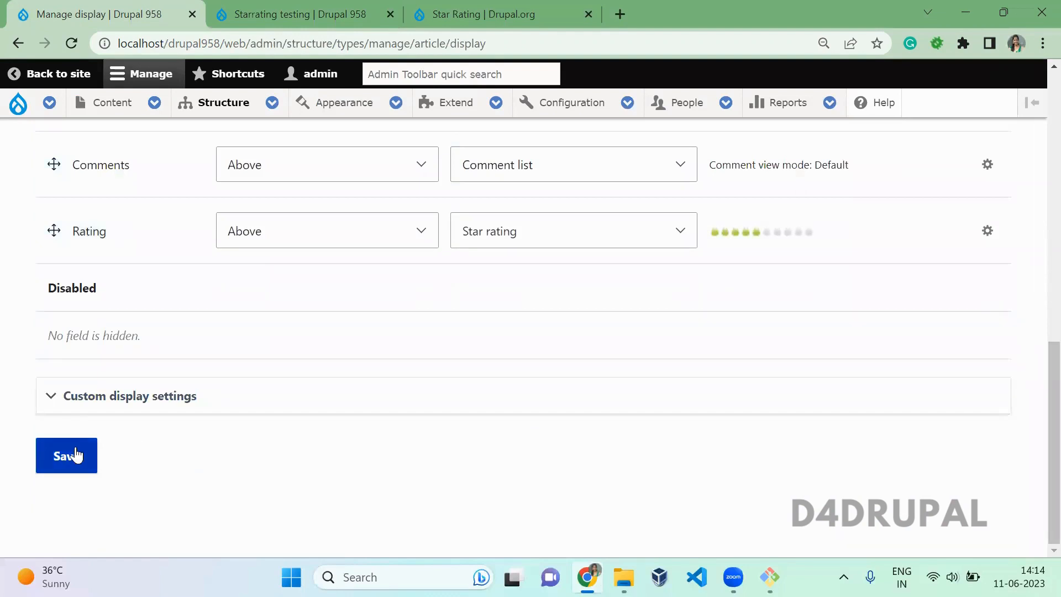
pyautogui.click(66, 454)
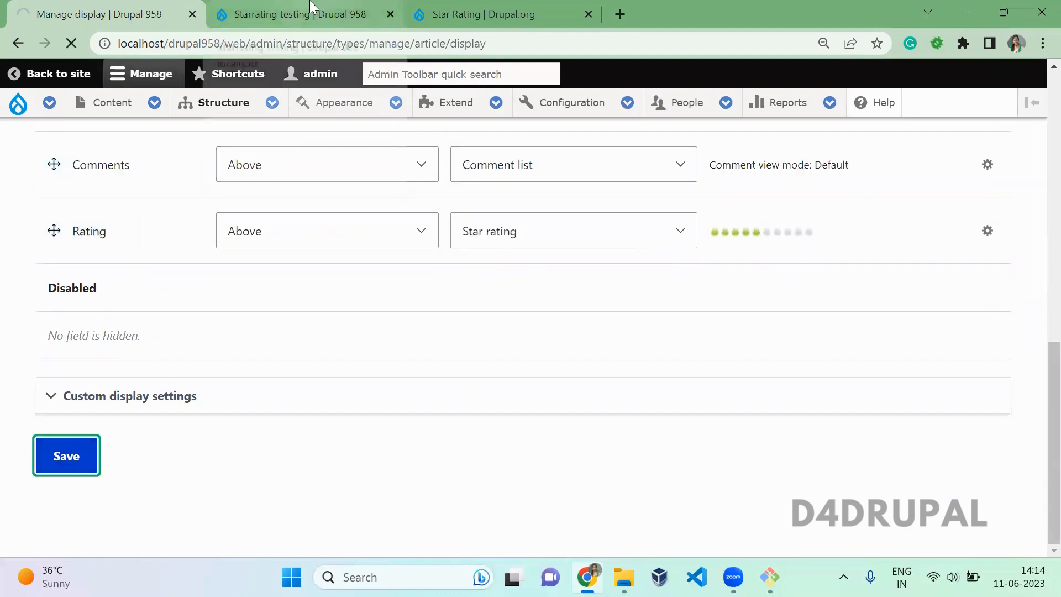
pyautogui.click(297, 15)
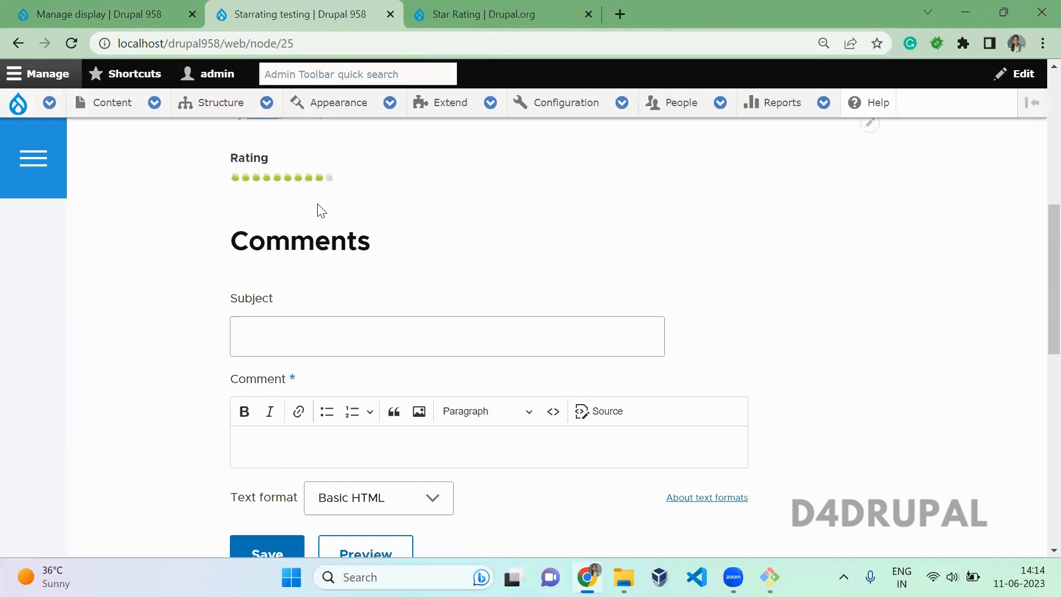
pyautogui.moveTo(682, 271)
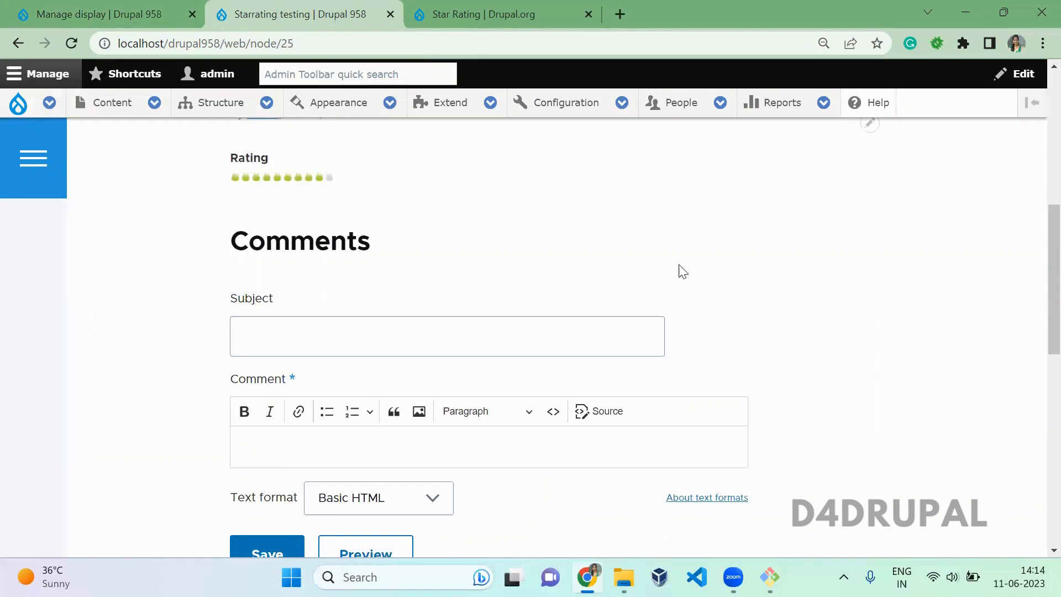